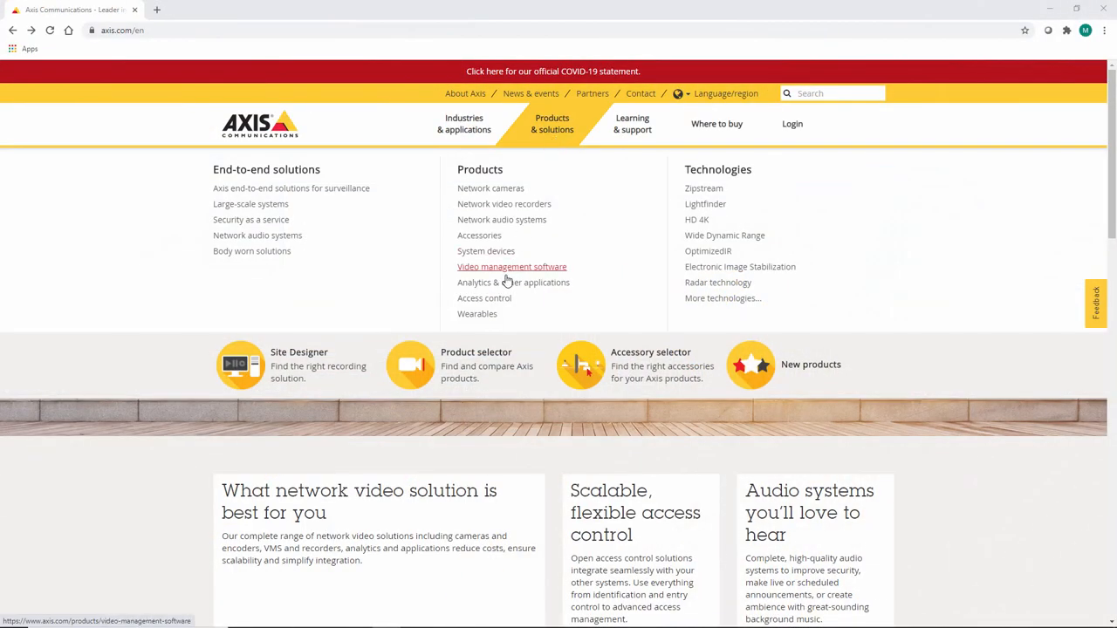
- Open Analytics & other applications and scroll to the AXIS Guard Suite security applications
{"action": "left_click", "coordinate": [513, 282]}
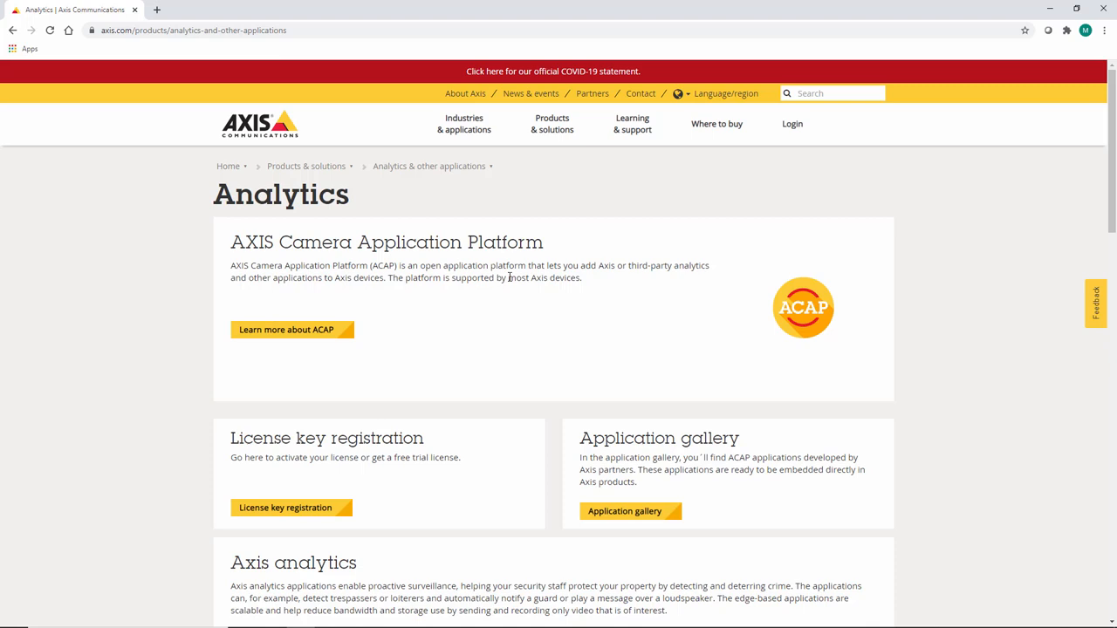
{"action": "mouse_move", "coordinate": [727, 473]}
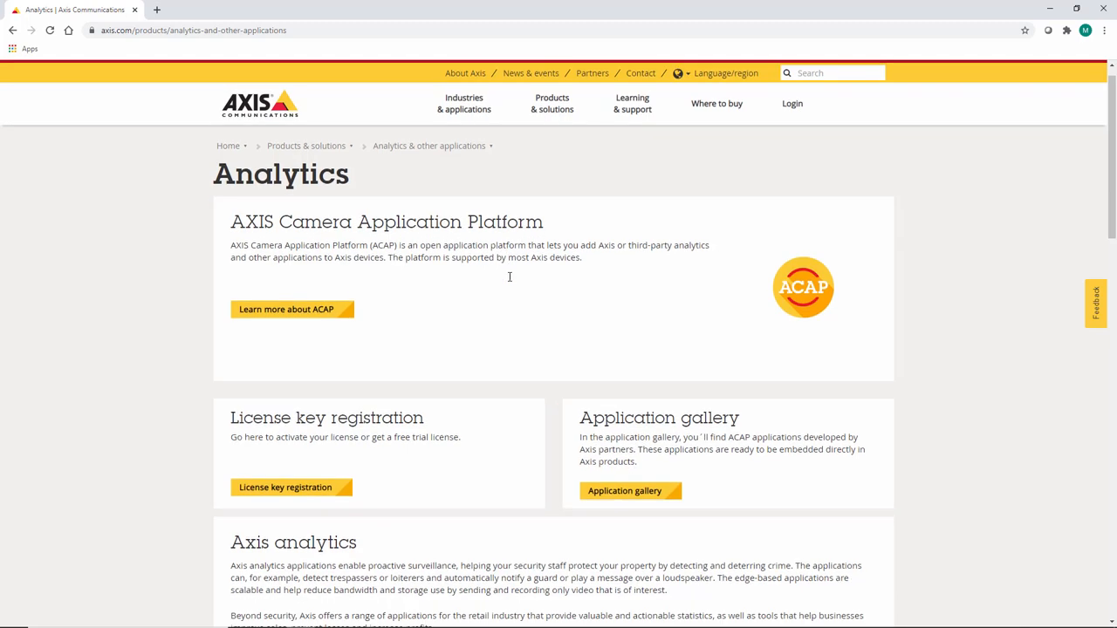
{"action": "scroll", "scroll_direction": "down", "scroll_amount": 3}
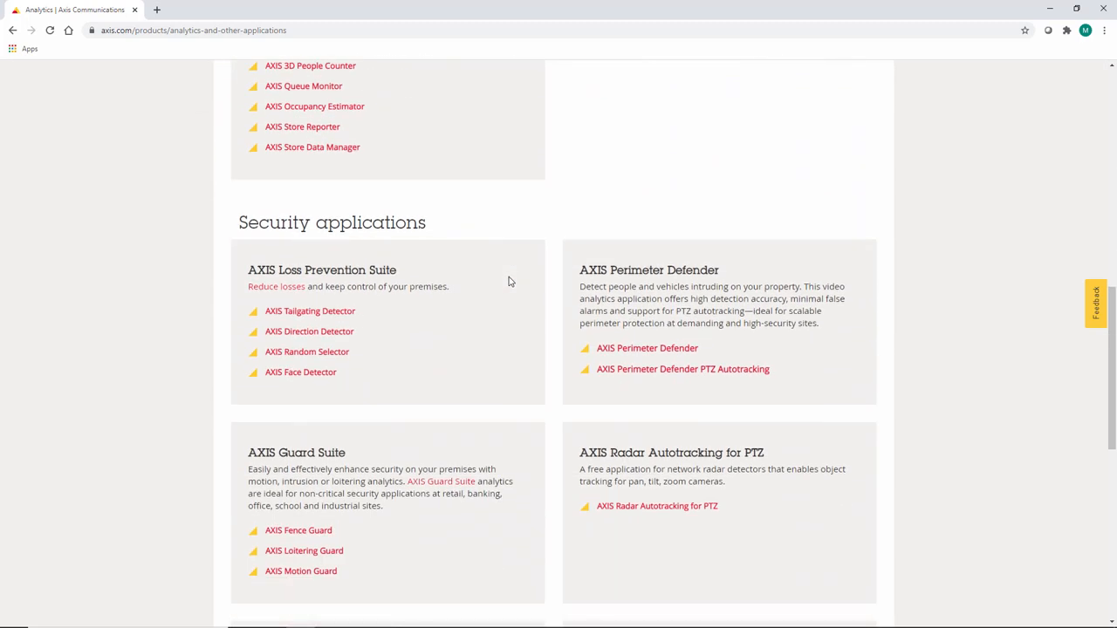
{"action": "scroll", "scroll_direction": "down", "scroll_amount": 3}
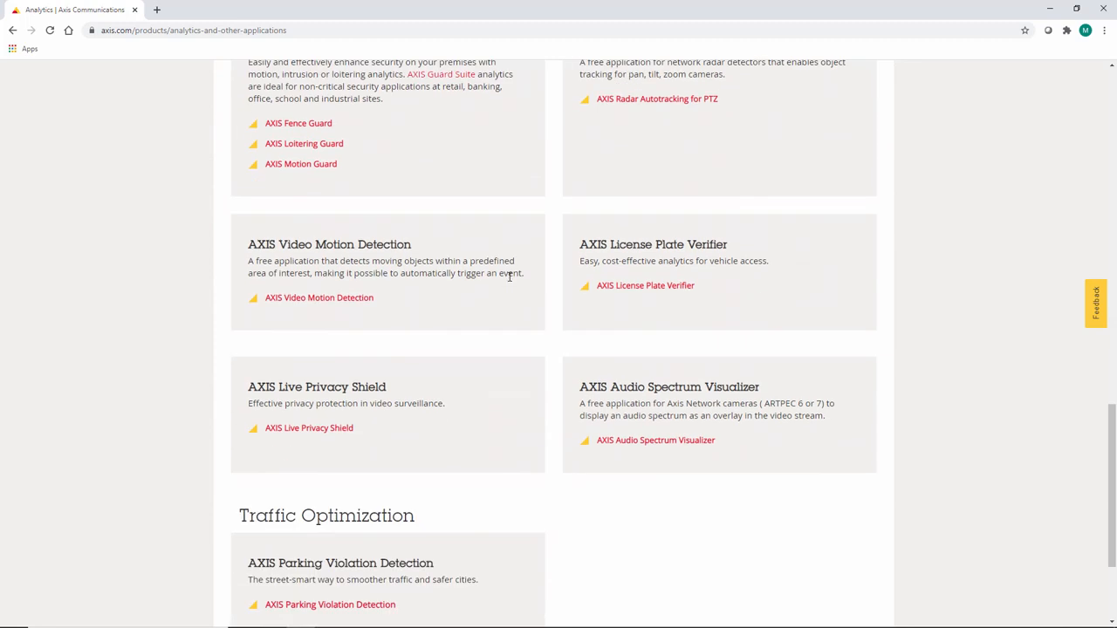
{"action": "scroll", "scroll_direction": "up", "scroll_amount": 3}
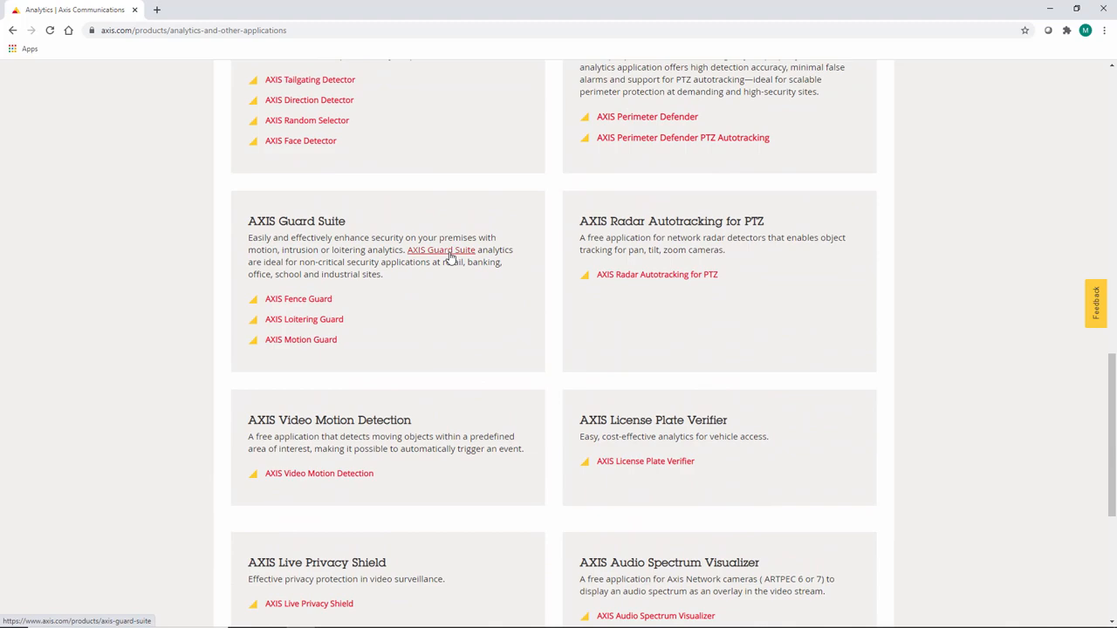
- Read the AXIS Guard Suite page, then open the AXIS Loitering Guard details page
{"action": "left_click", "coordinate": [440, 249]}
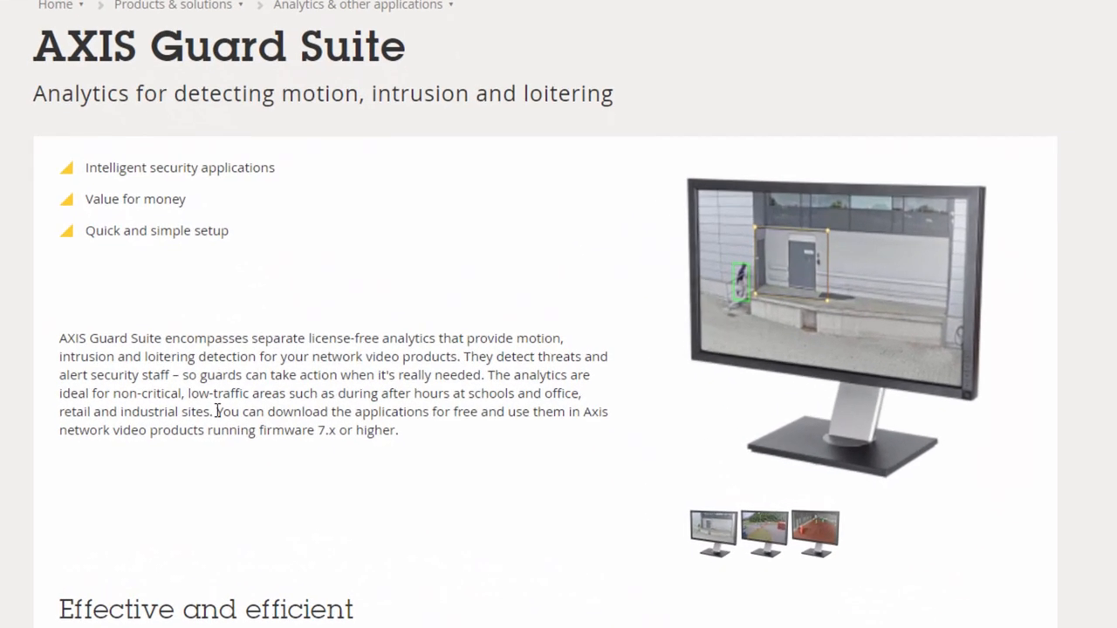
{"action": "left_click_drag", "start_coordinate": [216, 412], "coordinate": [392, 431]}
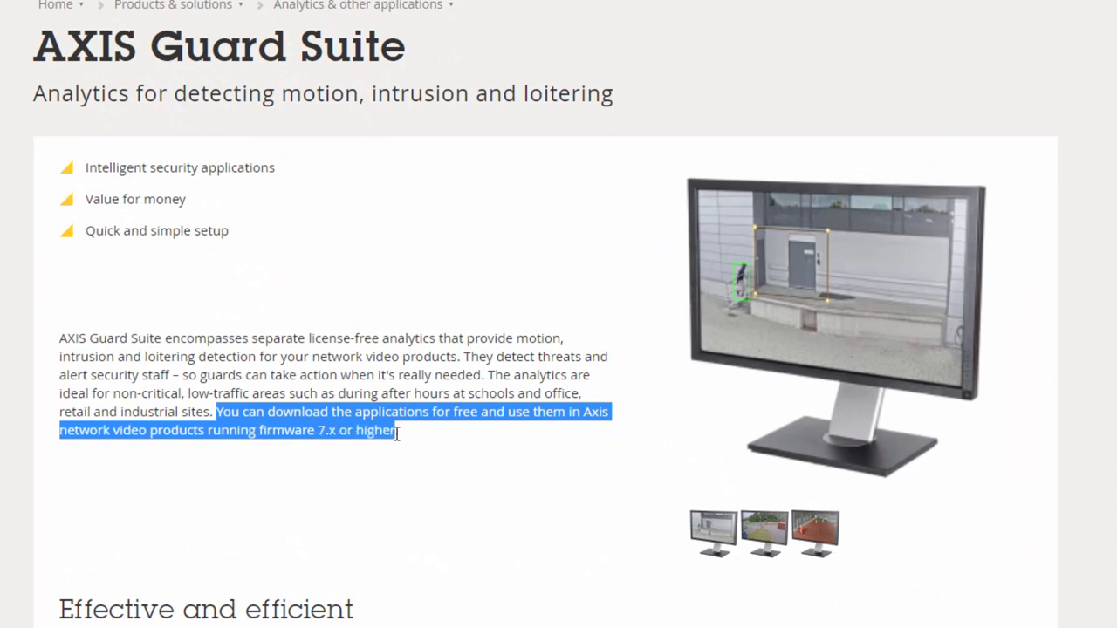
{"action": "mouse_move", "coordinate": [395, 470]}
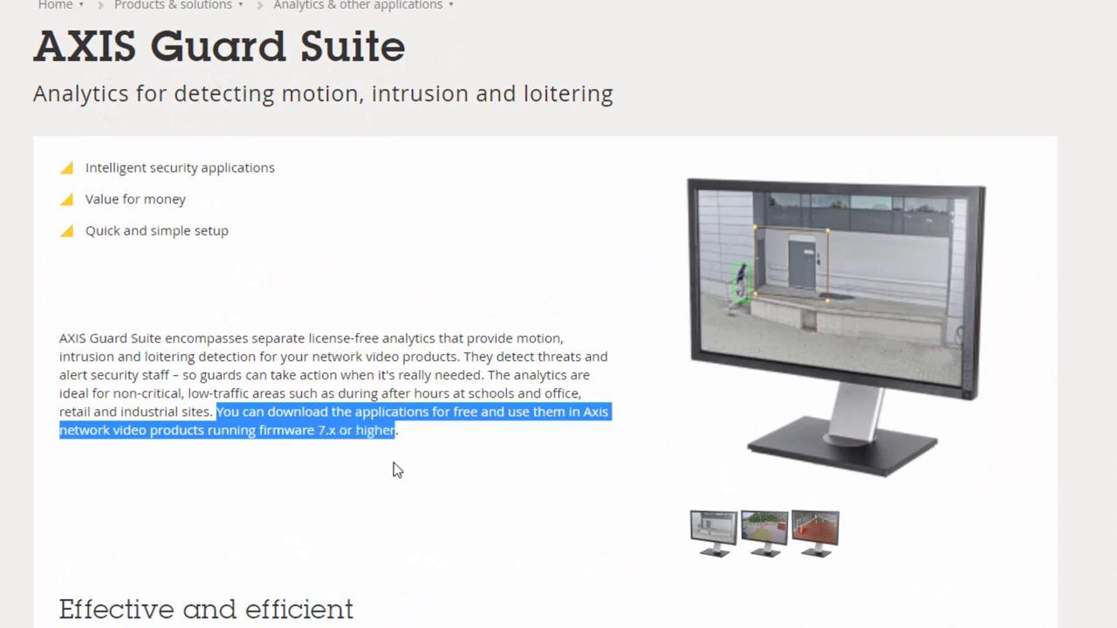
{"action": "scroll", "scroll_direction": "down", "scroll_amount": 3}
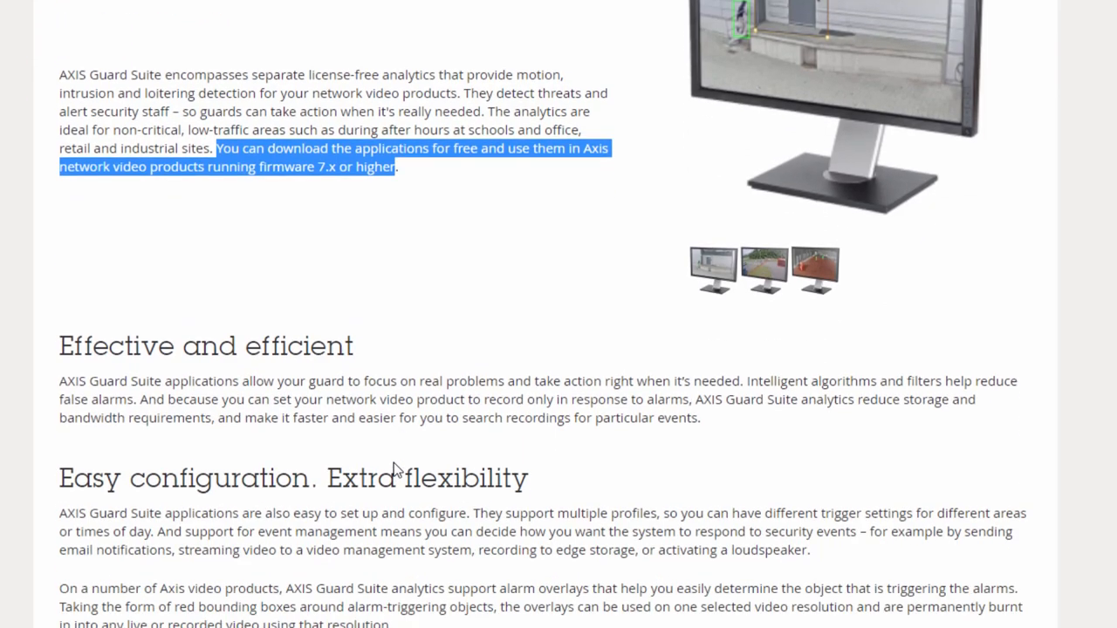
{"action": "scroll", "scroll_direction": "down", "scroll_amount": 3}
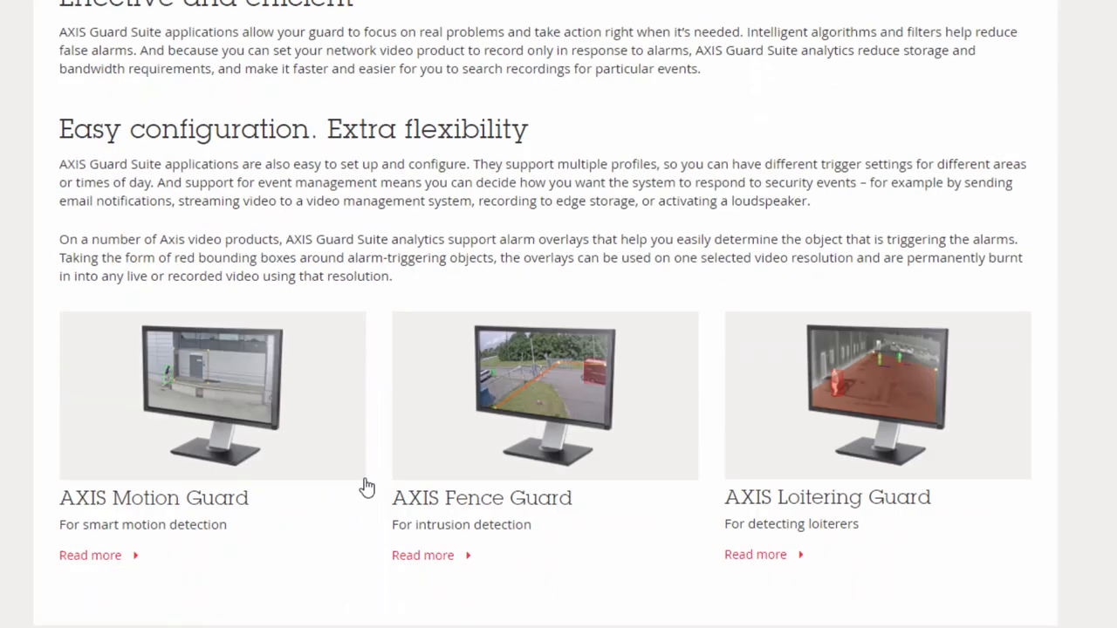
{"action": "mouse_move", "coordinate": [271, 508]}
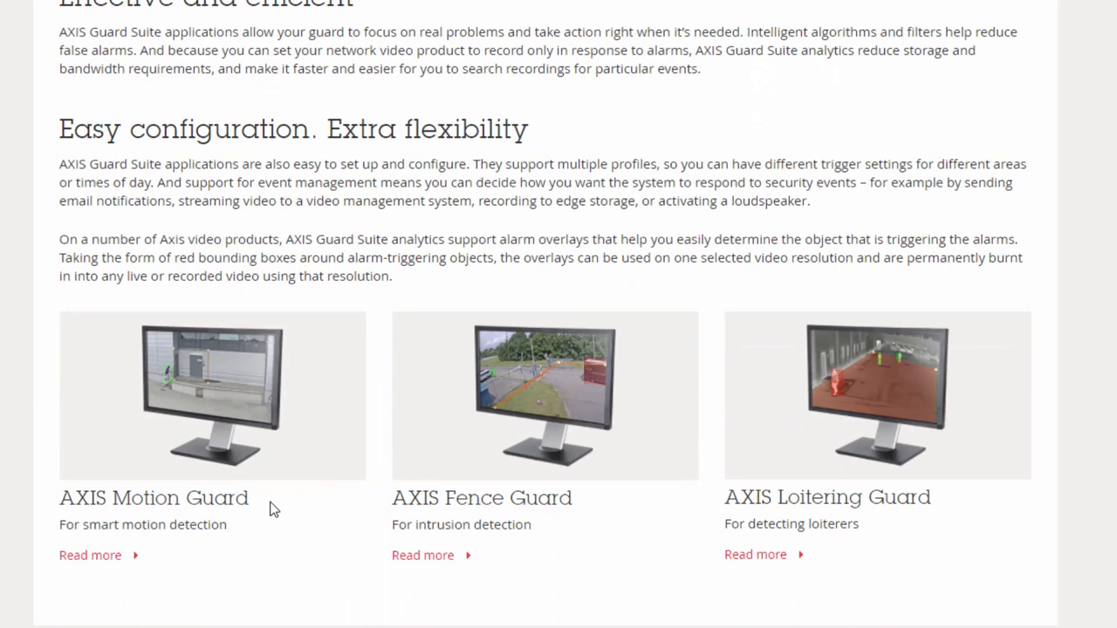
{"action": "mouse_move", "coordinate": [591, 510]}
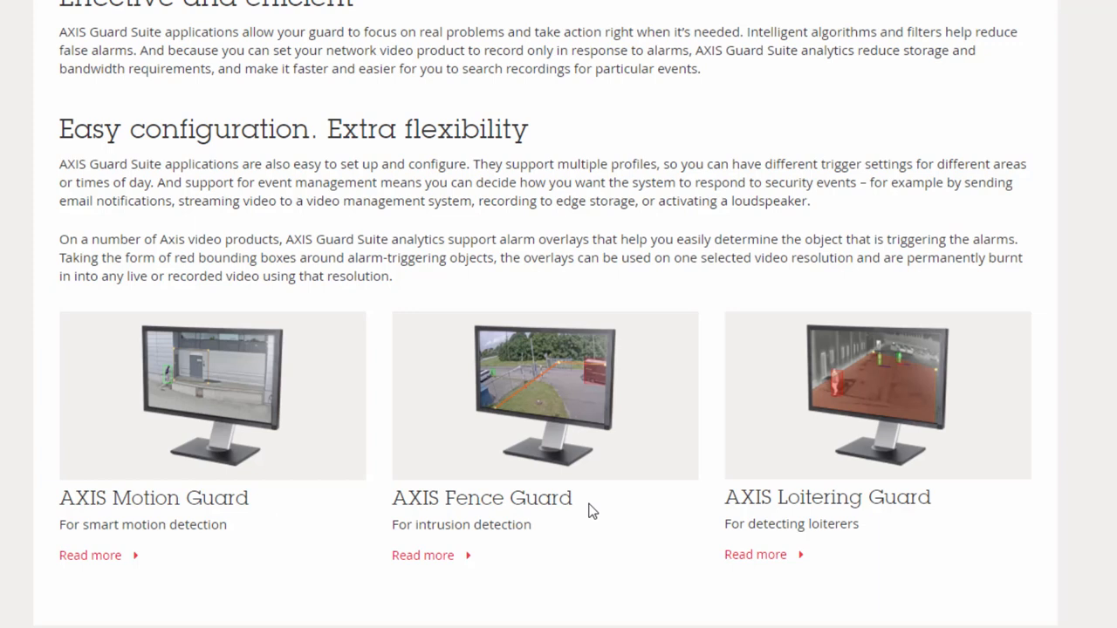
{"action": "mouse_move", "coordinate": [940, 502]}
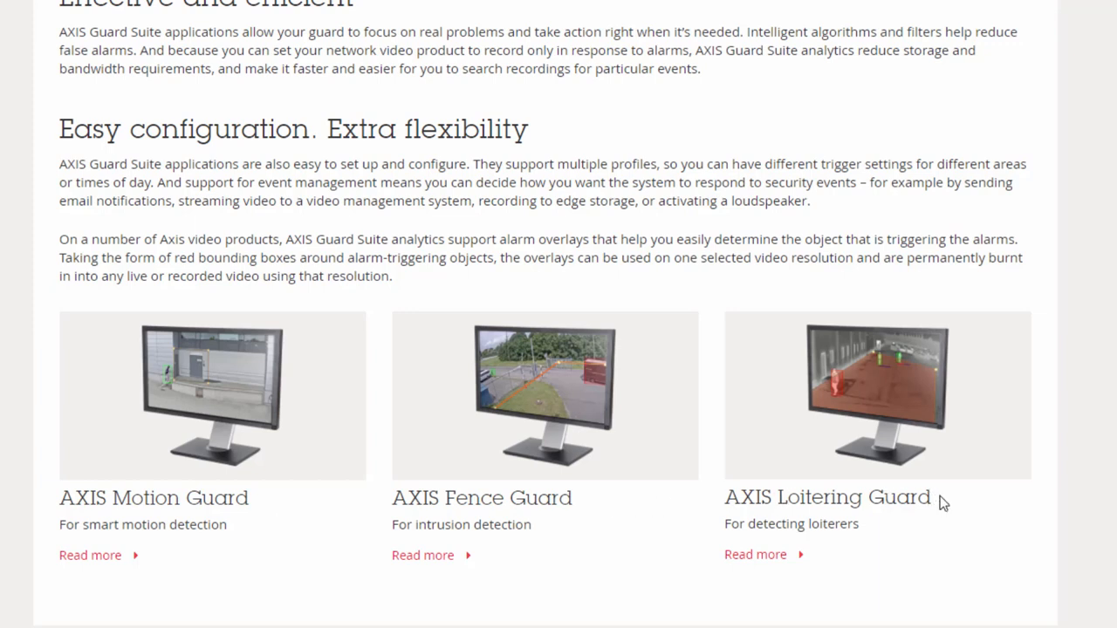
{"action": "mouse_move", "coordinate": [755, 560]}
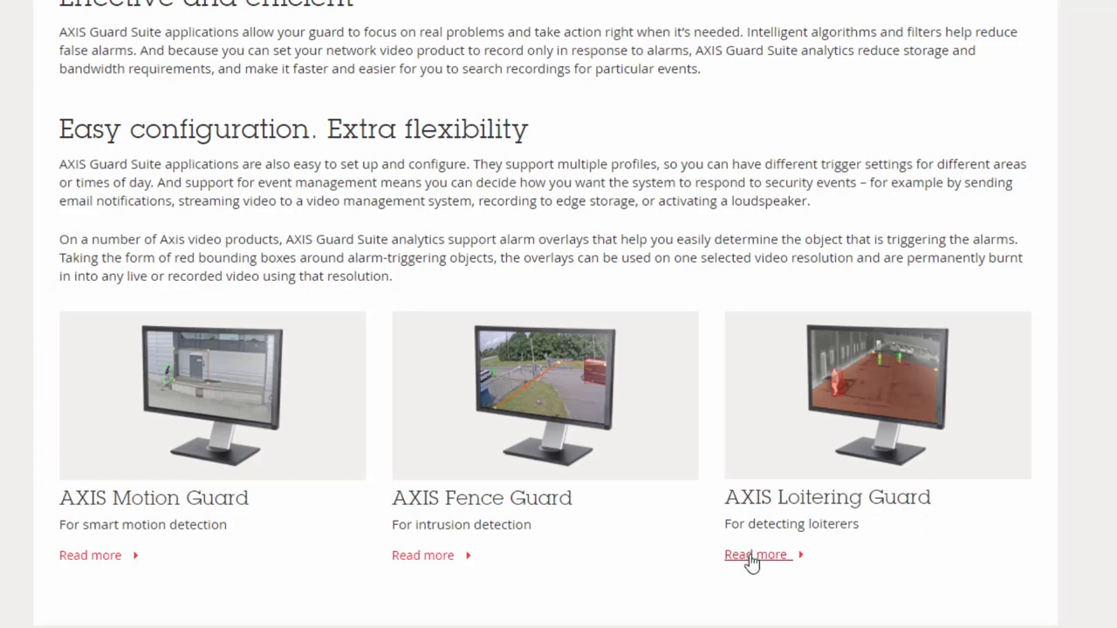
{"action": "left_click", "coordinate": [753, 554]}
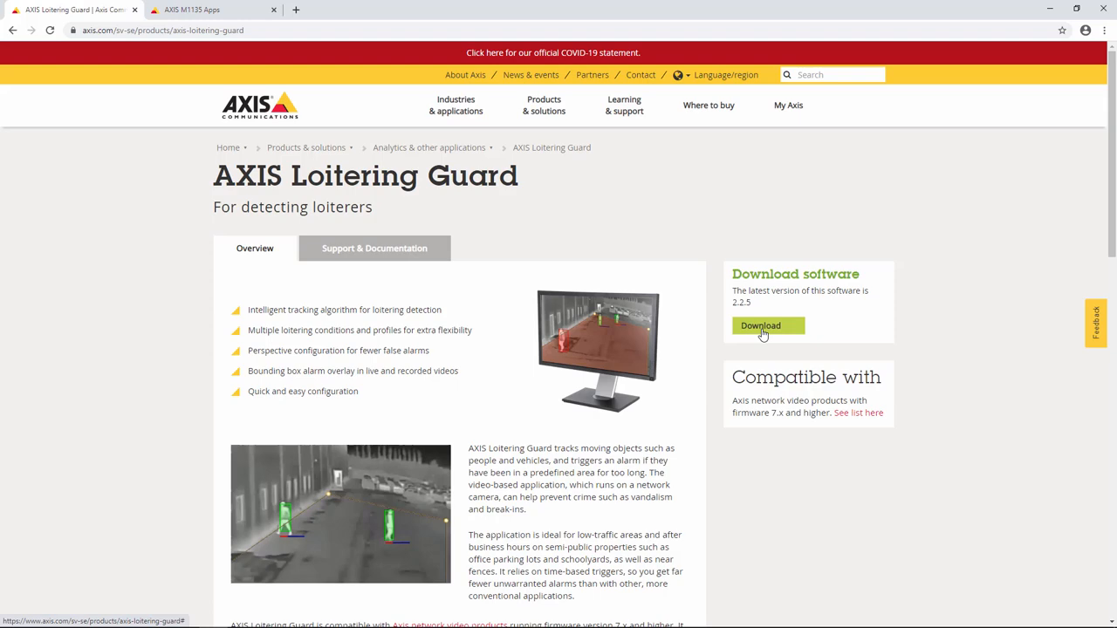
- Download the AXIS Loitering Guard package for the AXIS M1135 and return to the camera's Apps page
{"action": "left_click", "coordinate": [760, 325]}
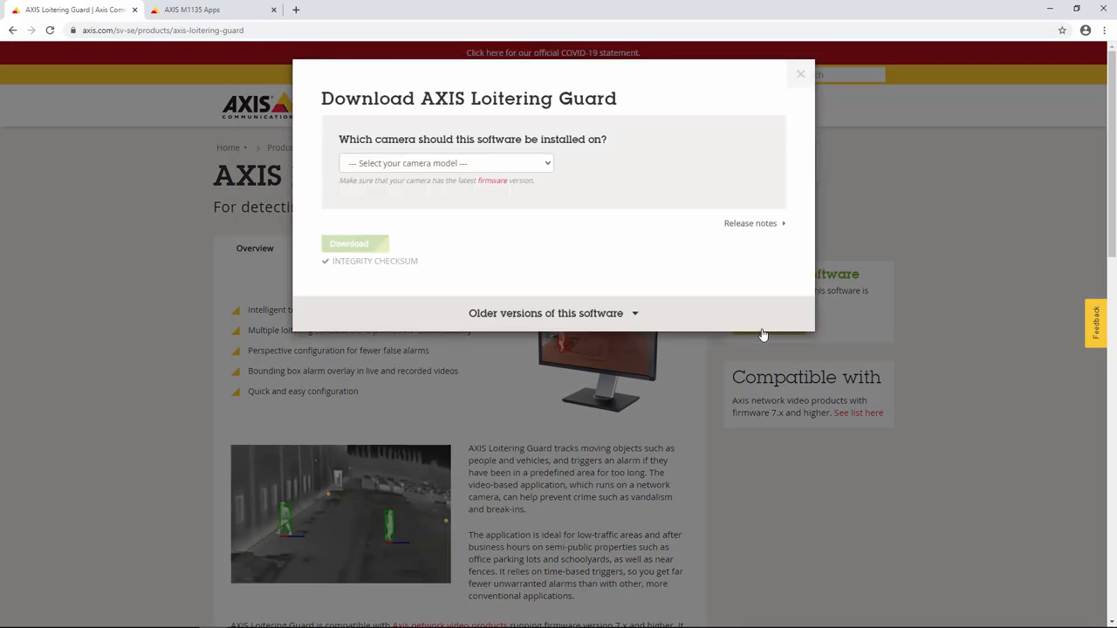
{"action": "left_click", "coordinate": [446, 163]}
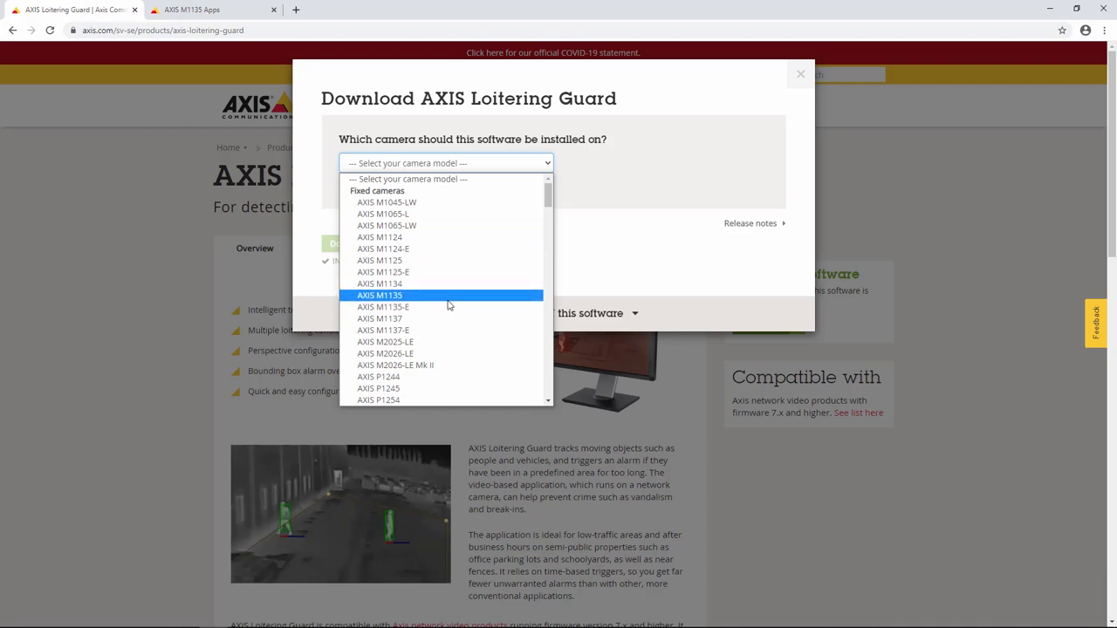
{"action": "mouse_move", "coordinate": [448, 302]}
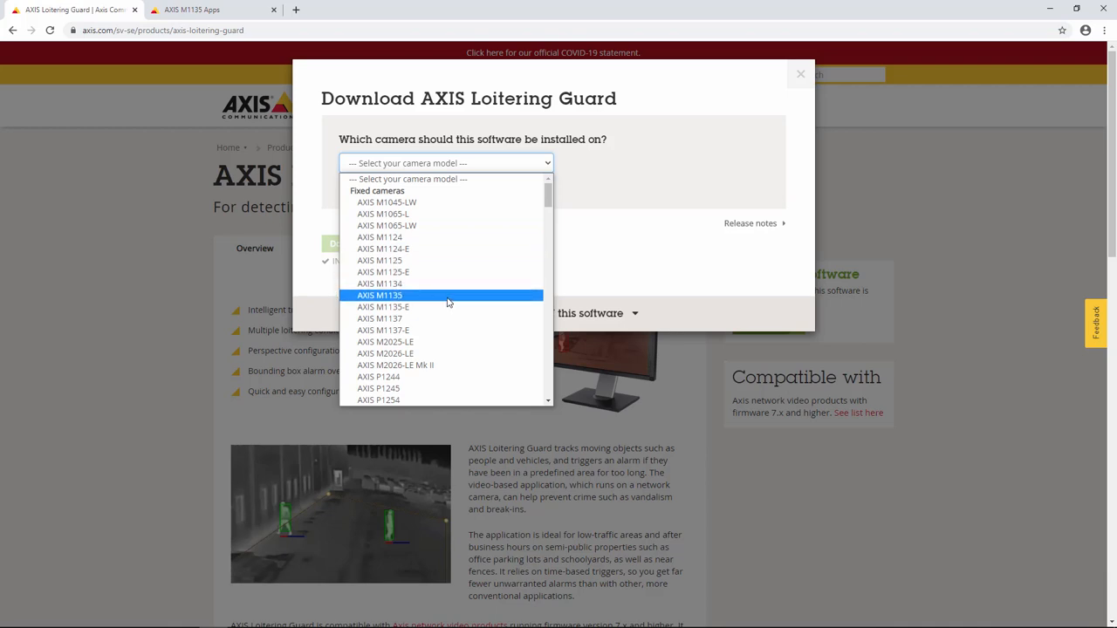
{"action": "left_click", "coordinate": [379, 295]}
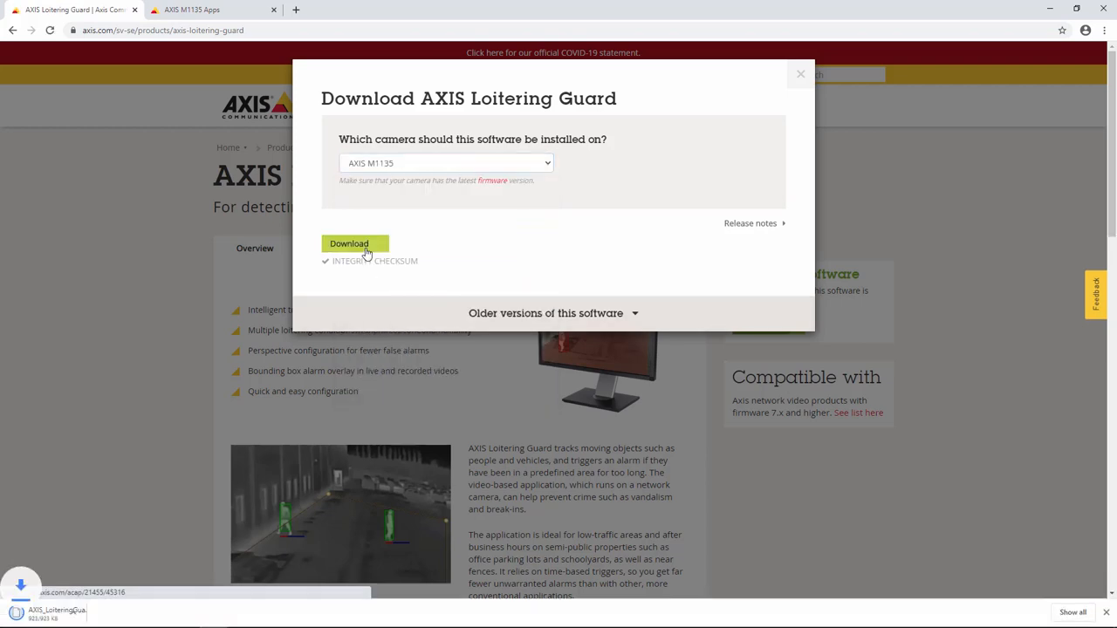
{"action": "left_click", "coordinate": [349, 243]}
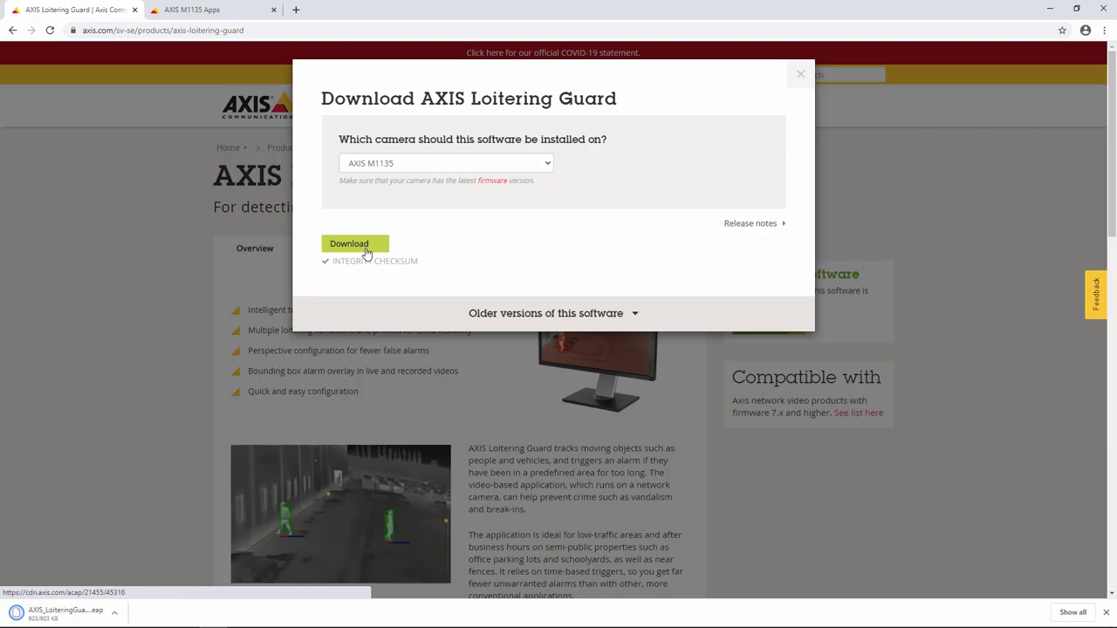
{"action": "left_click", "coordinate": [214, 9]}
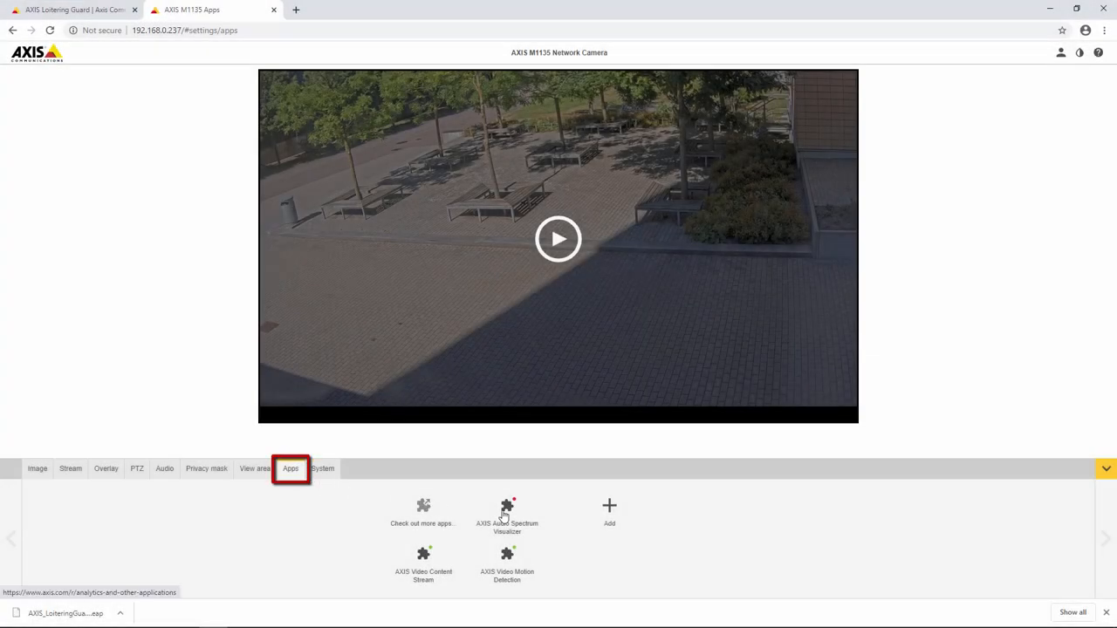
- Install the AXIS_LoiteringGuard .eap package on the AXIS M1135 through Apps > Add
{"action": "left_click", "coordinate": [609, 506]}
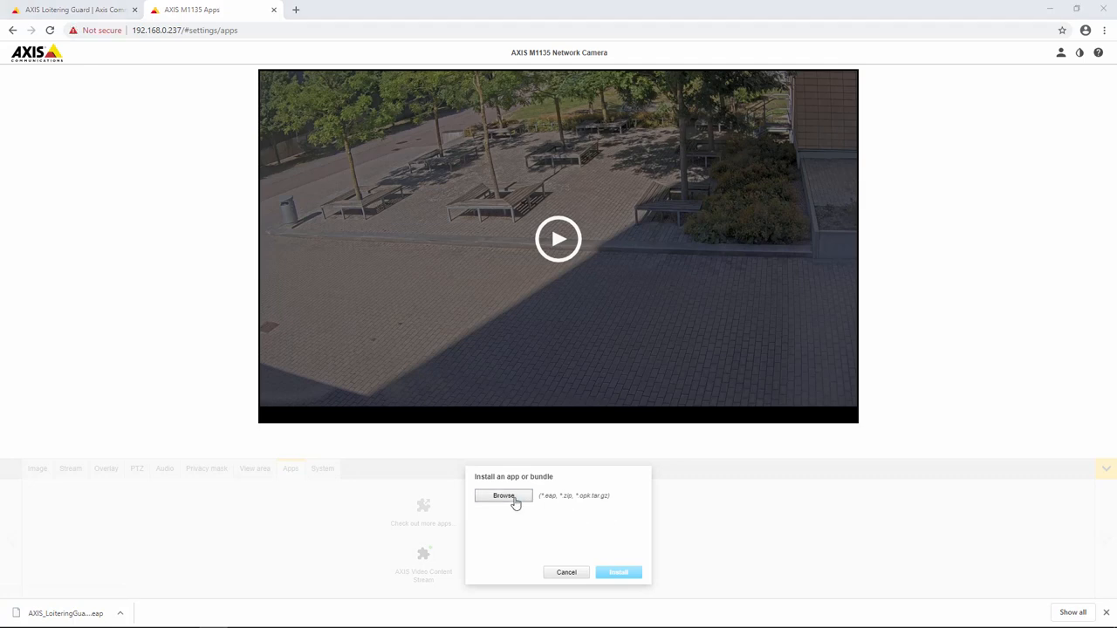
{"action": "left_click", "coordinate": [502, 496]}
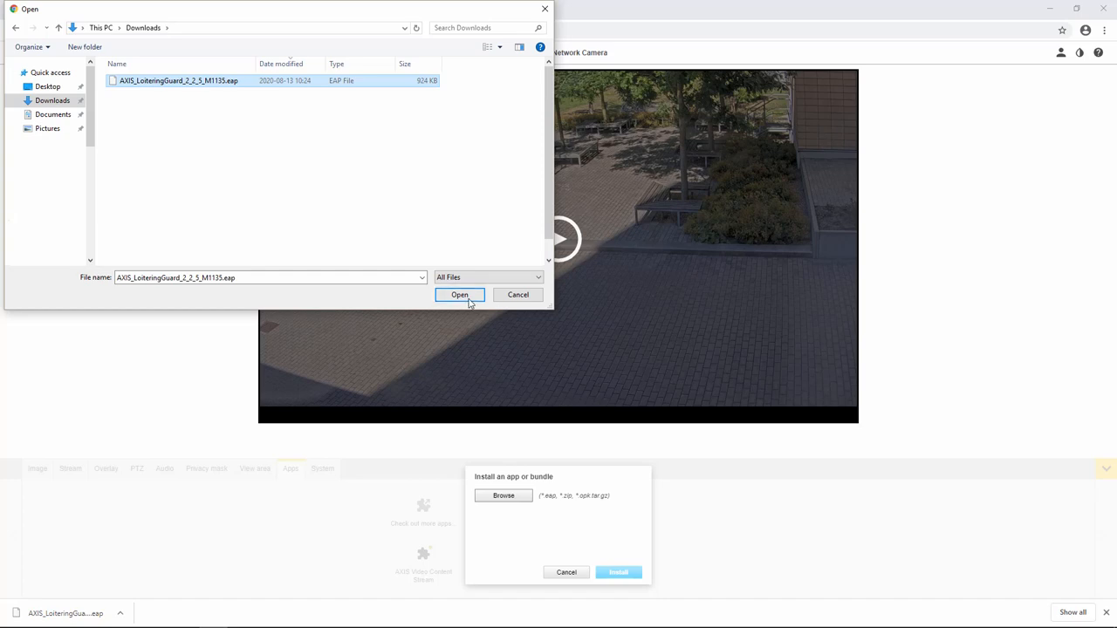
{"action": "left_click", "coordinate": [459, 294]}
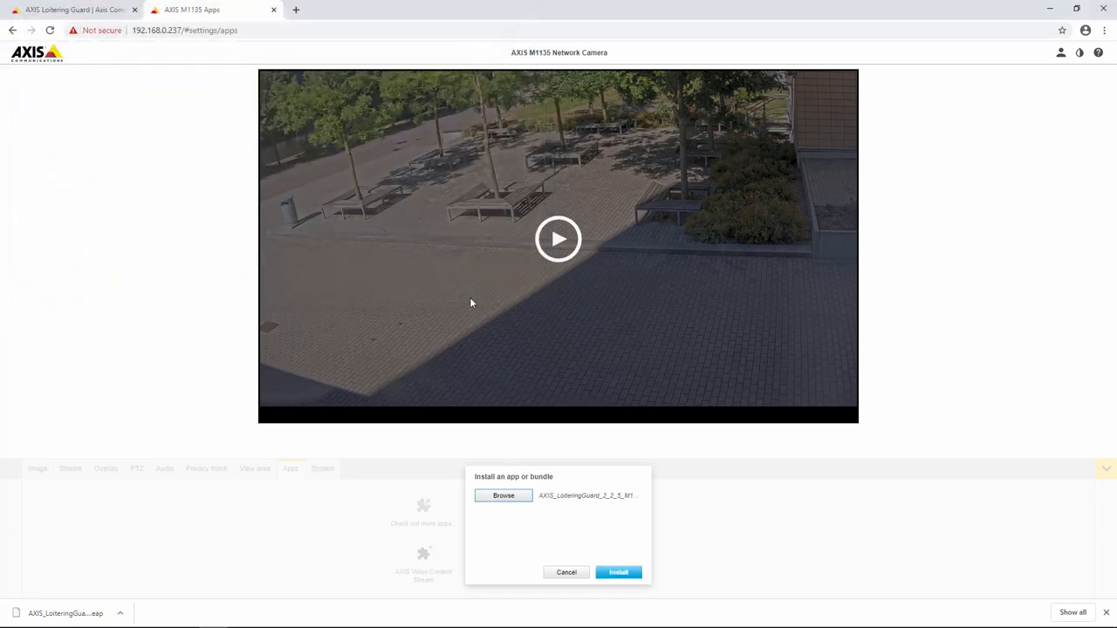
{"action": "mouse_move", "coordinate": [618, 573]}
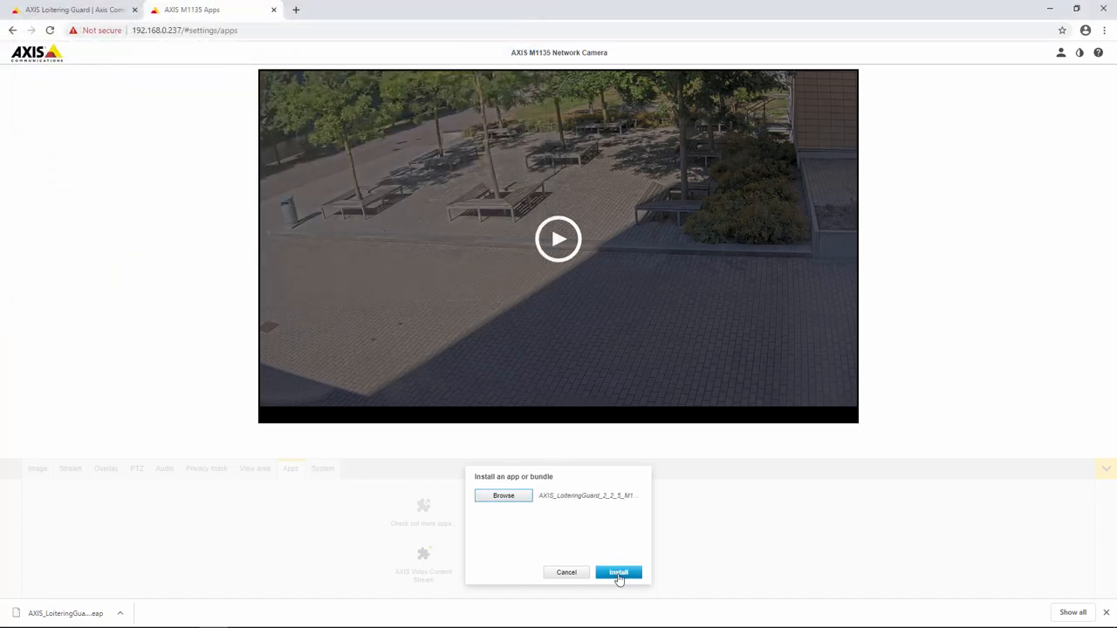
{"action": "left_click", "coordinate": [618, 572]}
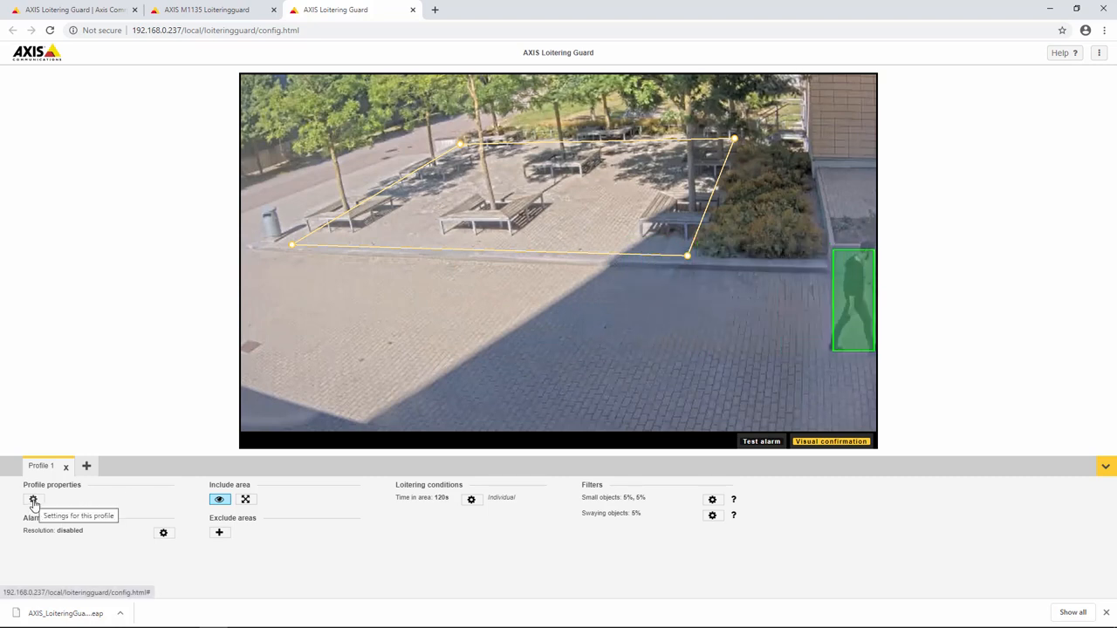
- Open the Profile 1 properties from the Loitering Guard setup page
{"action": "left_click", "coordinate": [33, 499]}
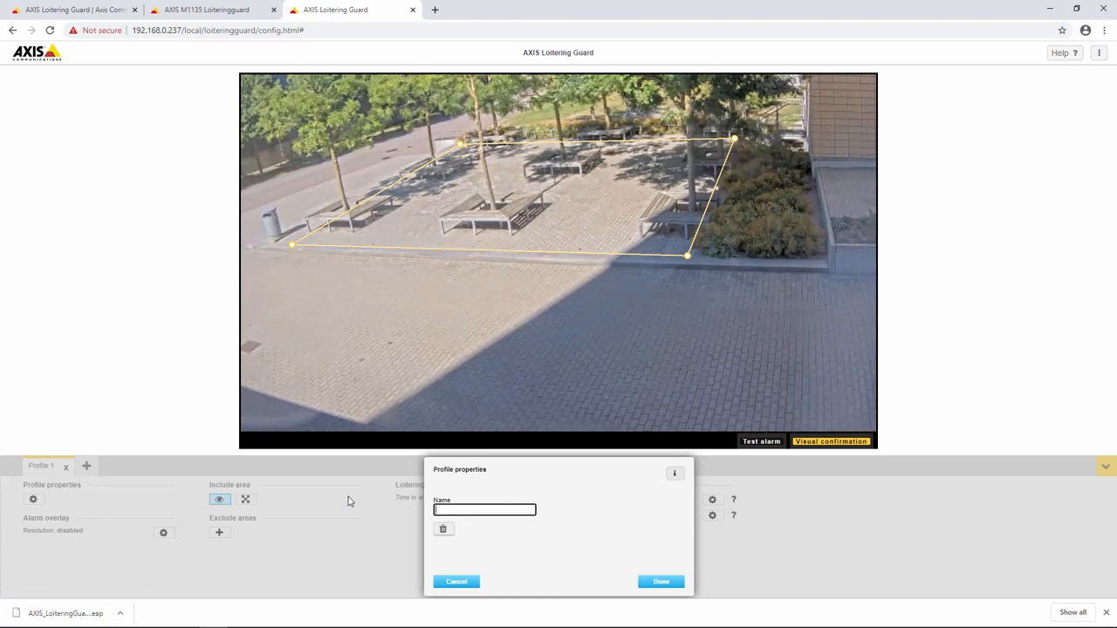
- Name Profile 1 'Bench Area' and confirm
{"action": "type", "text": "Bench Area"}
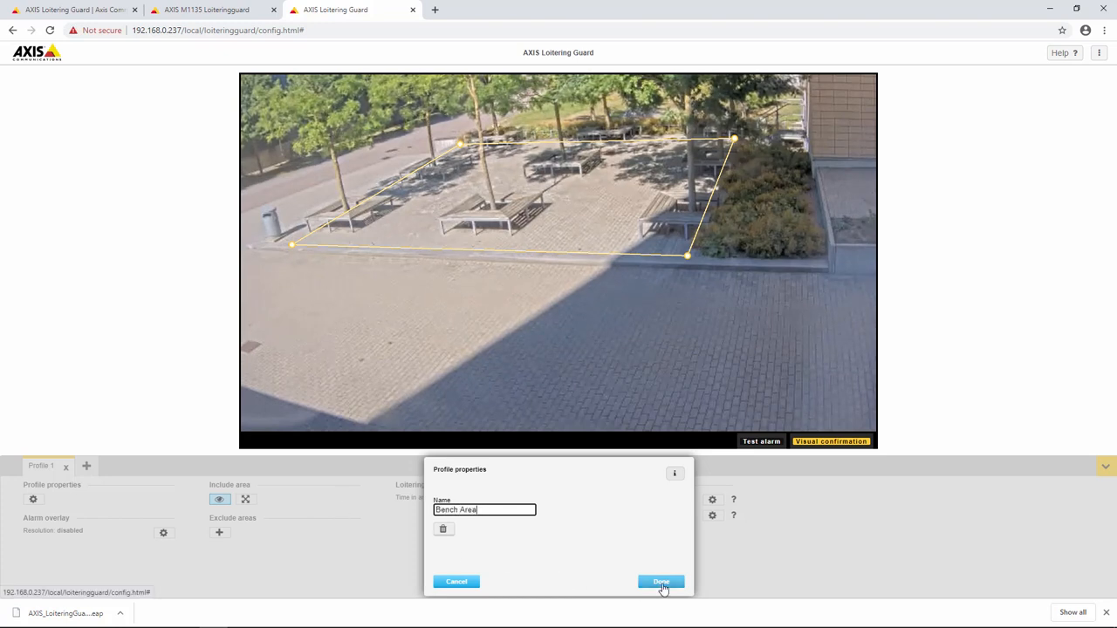
{"action": "left_click", "coordinate": [661, 581]}
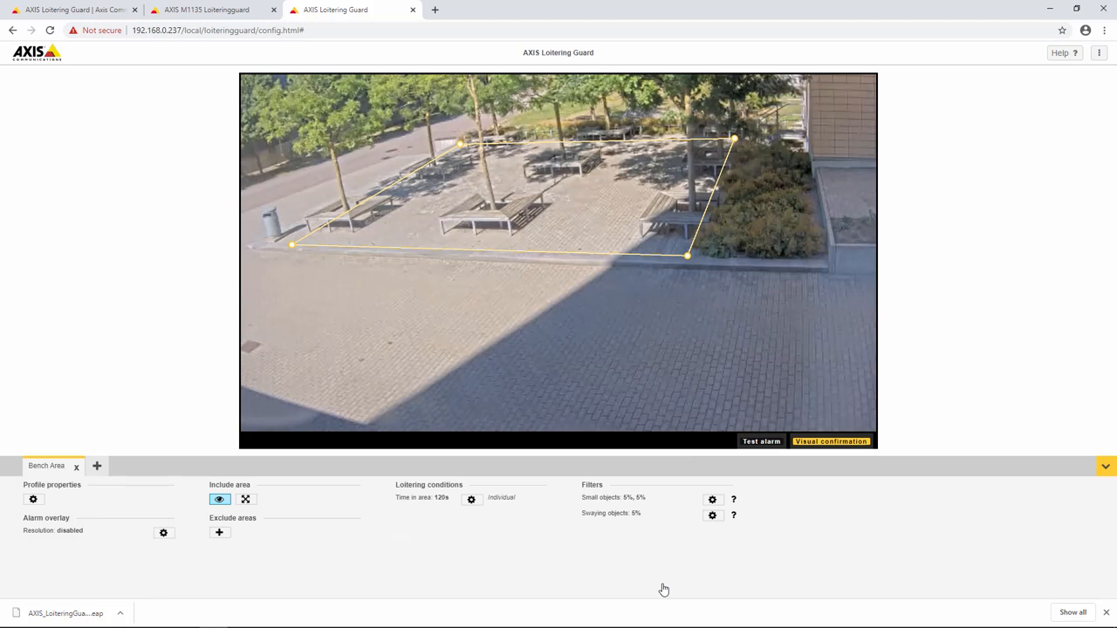
{"action": "left_click", "coordinate": [471, 499]}
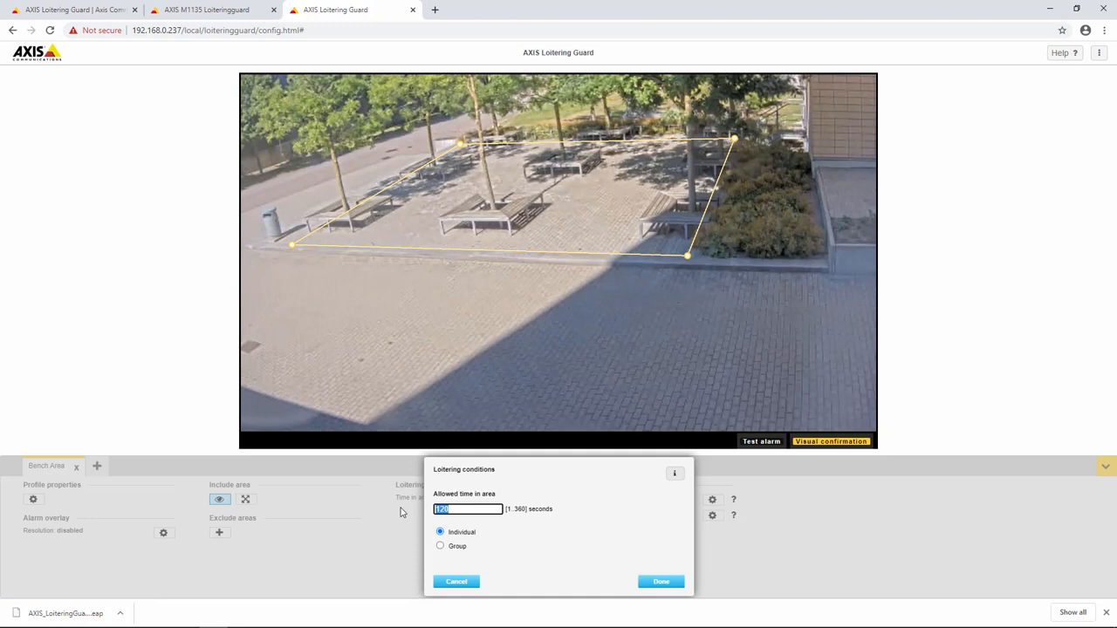
- Set the allowed time in area to 10 seconds for an individual
{"action": "type", "text": "1"}
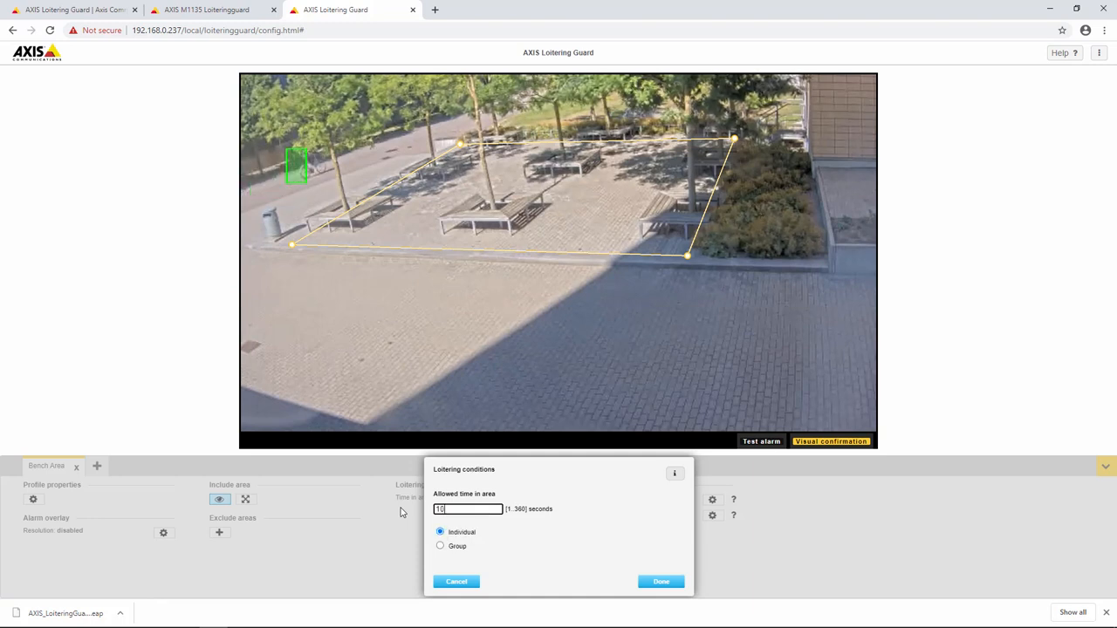
{"action": "mouse_move", "coordinate": [574, 574]}
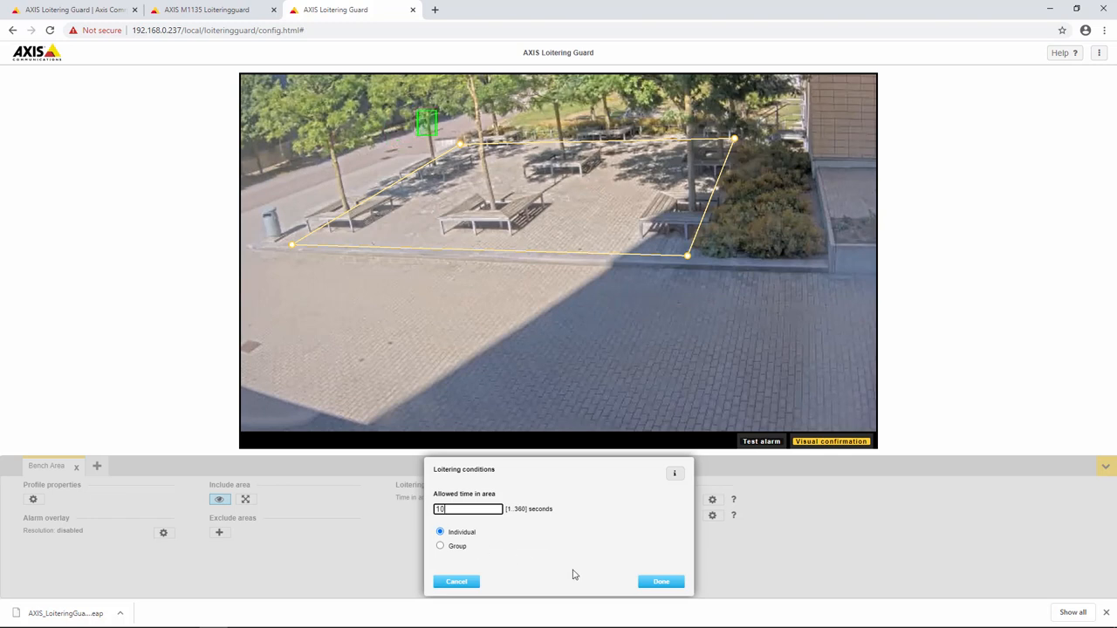
{"action": "left_click", "coordinate": [660, 581]}
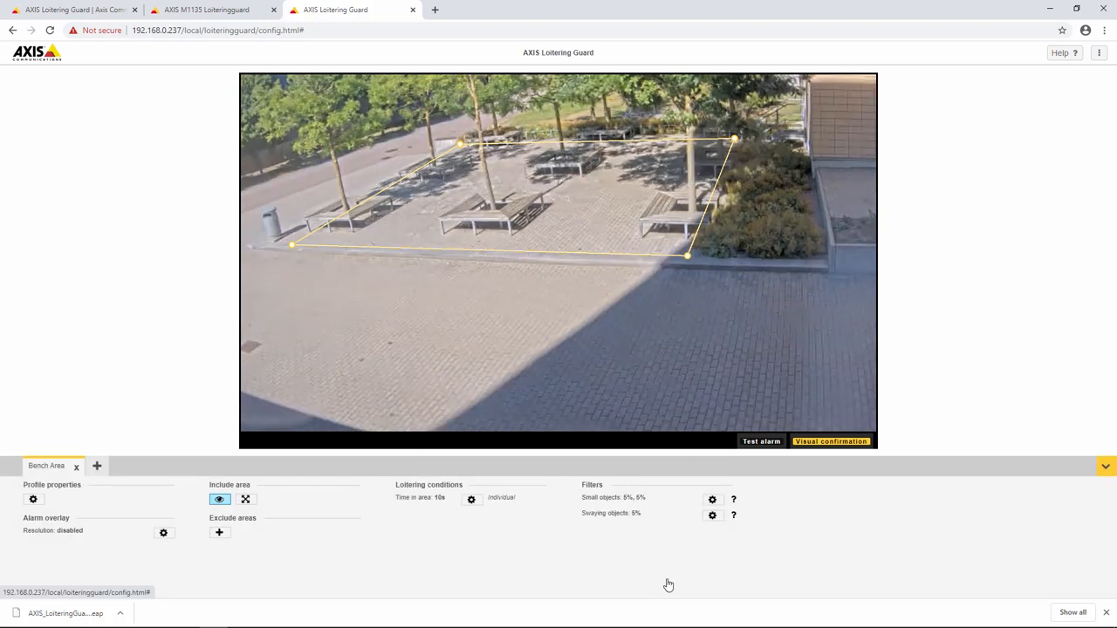
{"action": "mouse_move", "coordinate": [164, 533]}
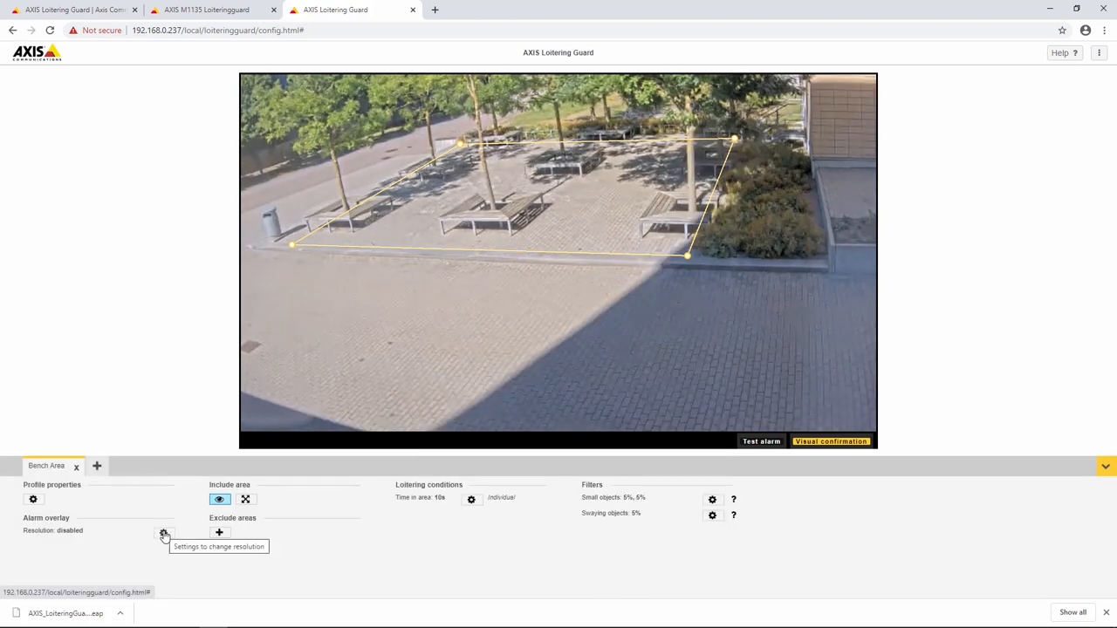
- Activate the alarm overlay at 1280x720 (16:9) resolution
{"action": "left_click", "coordinate": [164, 532]}
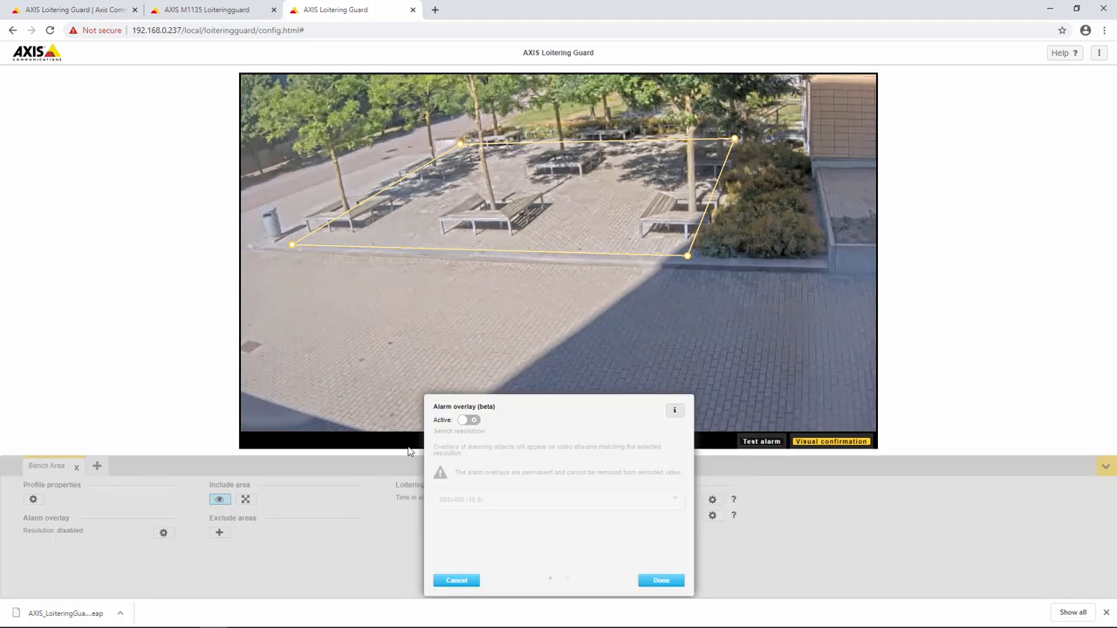
{"action": "left_click", "coordinate": [468, 420]}
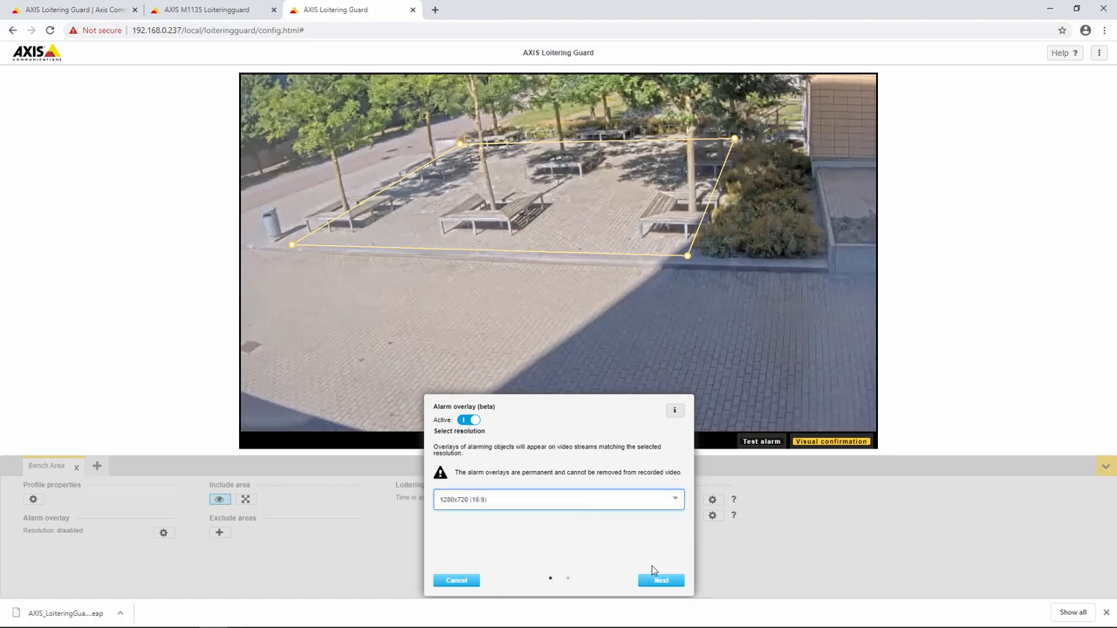
{"action": "left_click", "coordinate": [660, 580]}
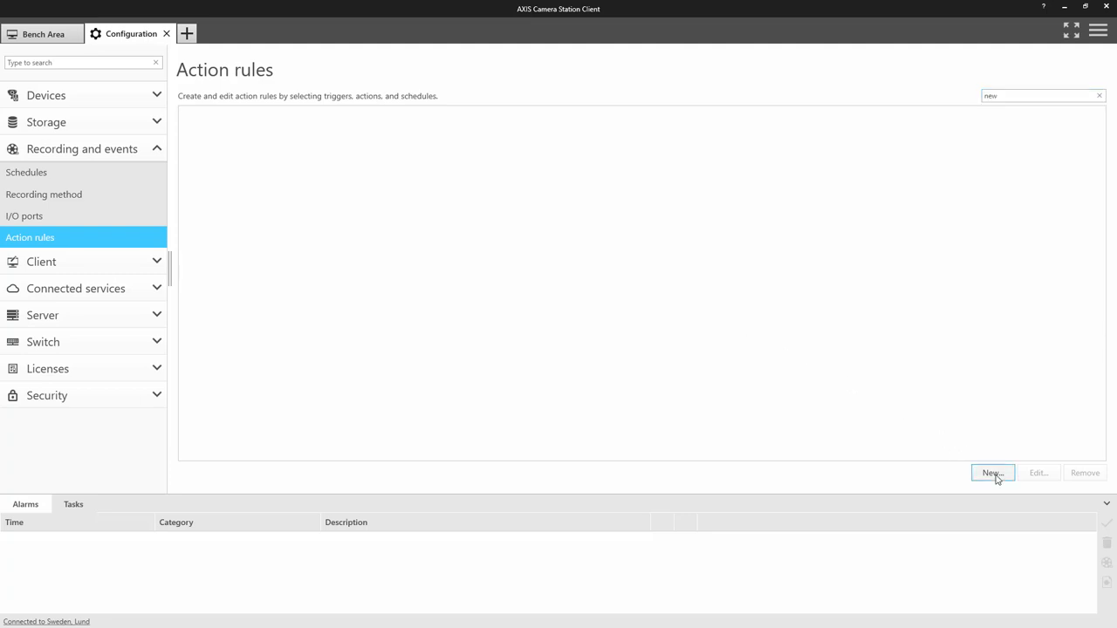
- Create a new action rule triggered by the Loitering Guard: Bench Area device event being active
{"action": "left_click", "coordinate": [992, 472]}
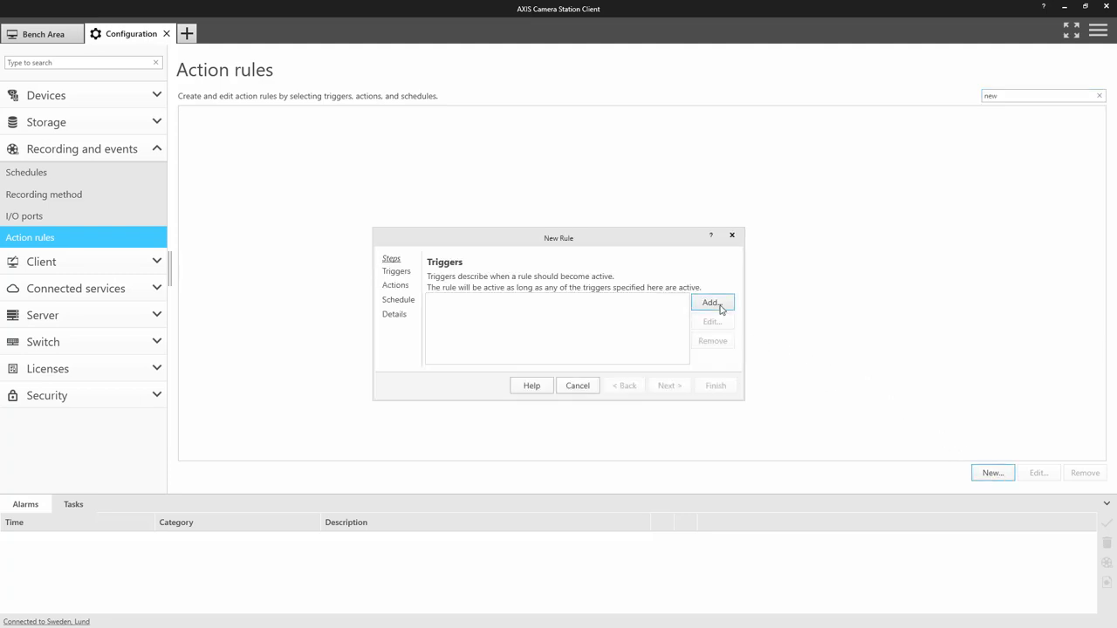
{"action": "left_click", "coordinate": [712, 303]}
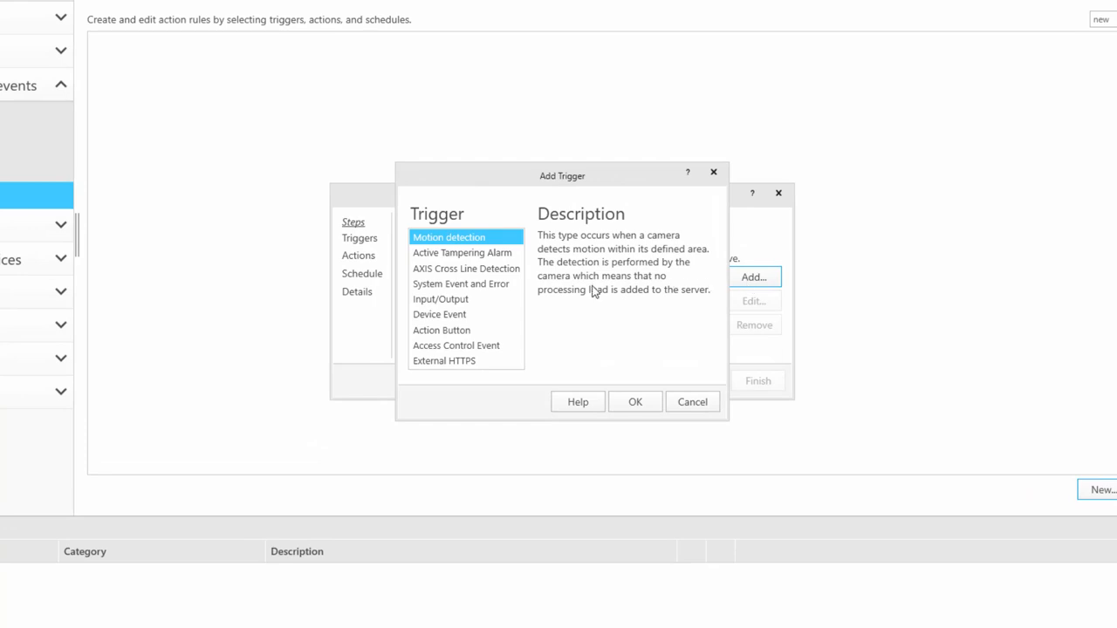
{"action": "left_click", "coordinate": [439, 314]}
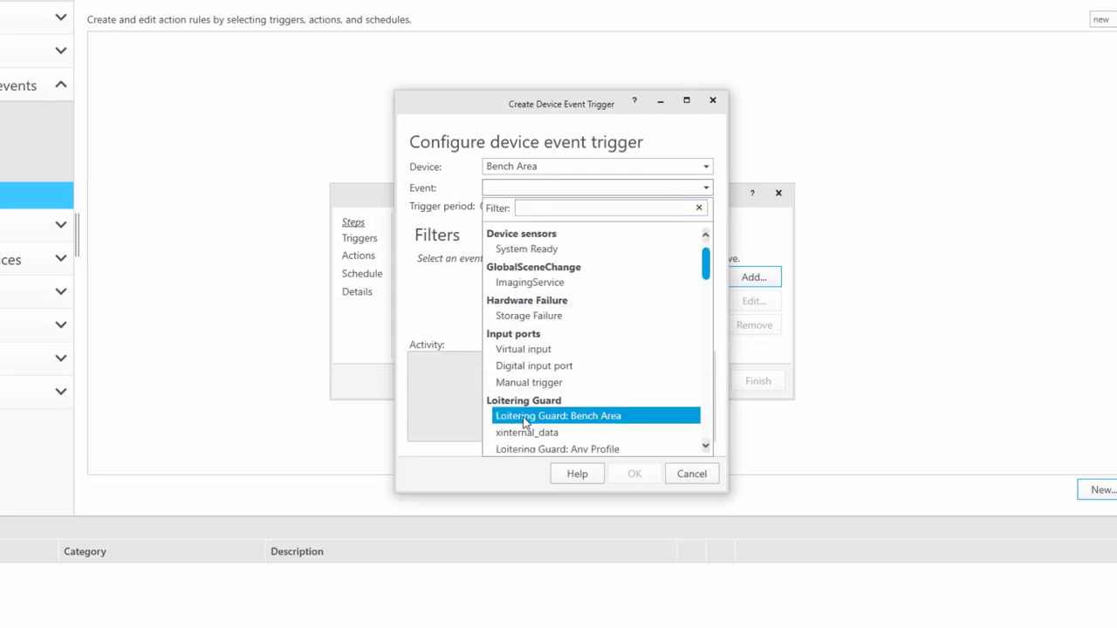
{"action": "mouse_move", "coordinate": [620, 422]}
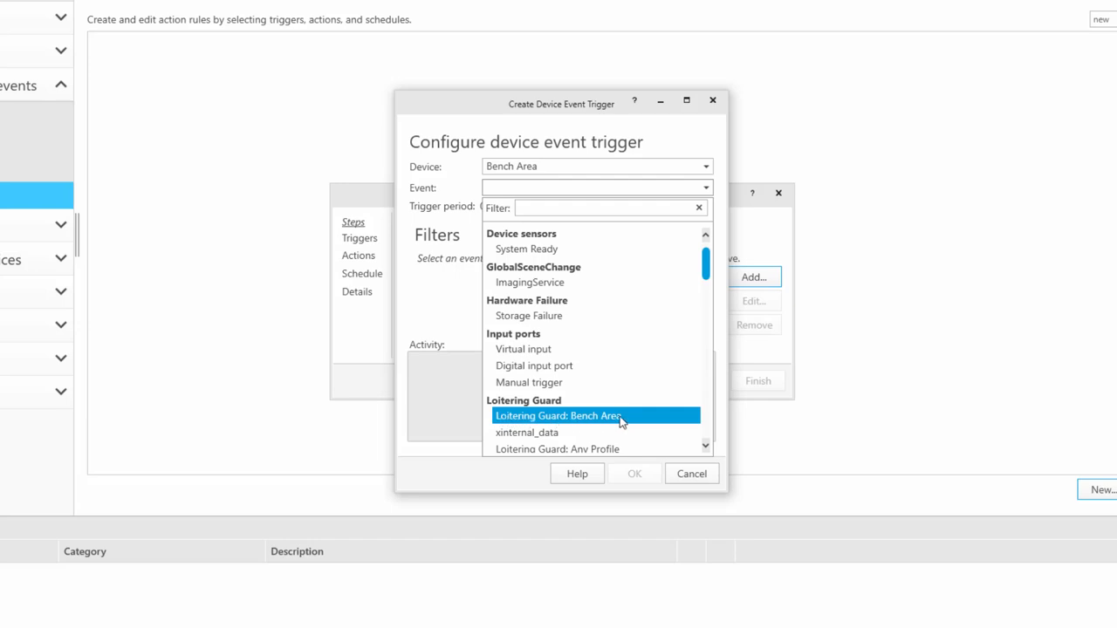
{"action": "left_click", "coordinate": [559, 416]}
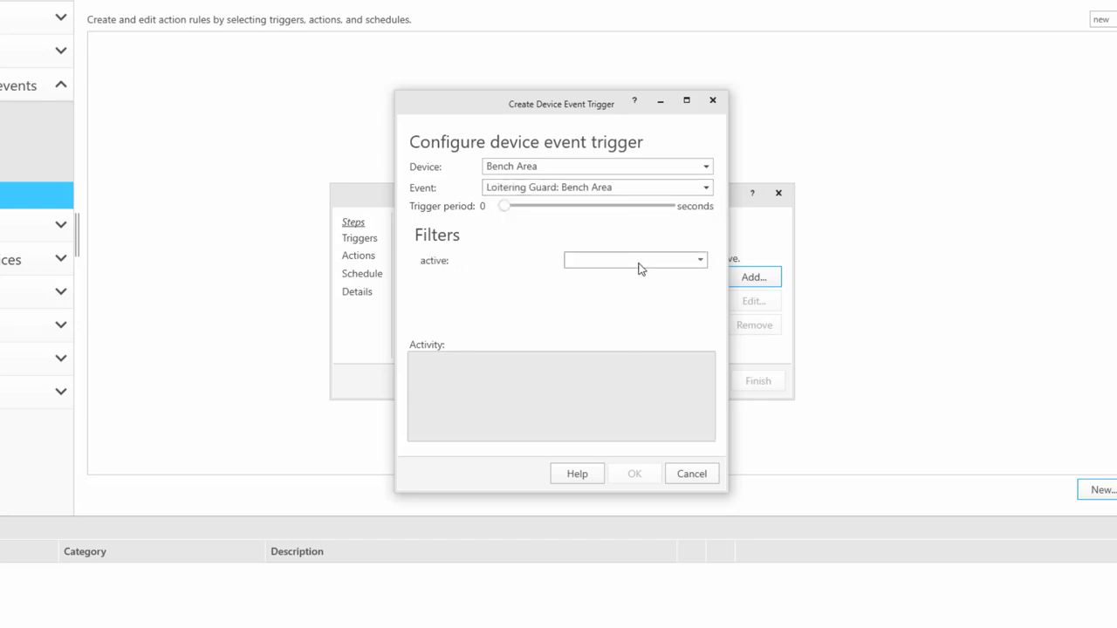
{"action": "left_click", "coordinate": [635, 259]}
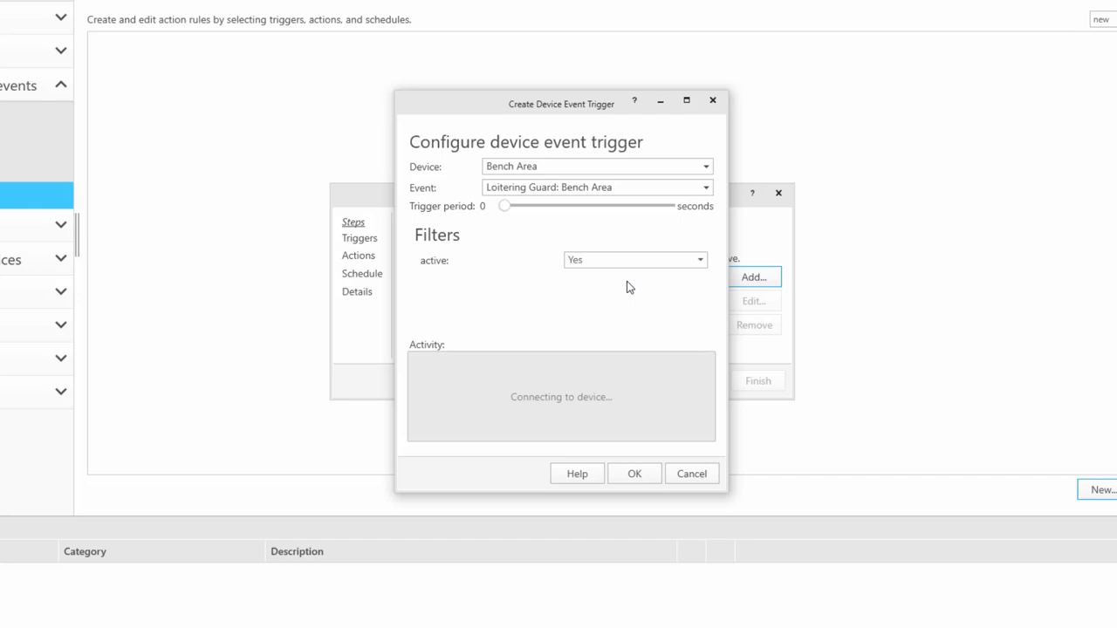
{"action": "left_click", "coordinate": [635, 473]}
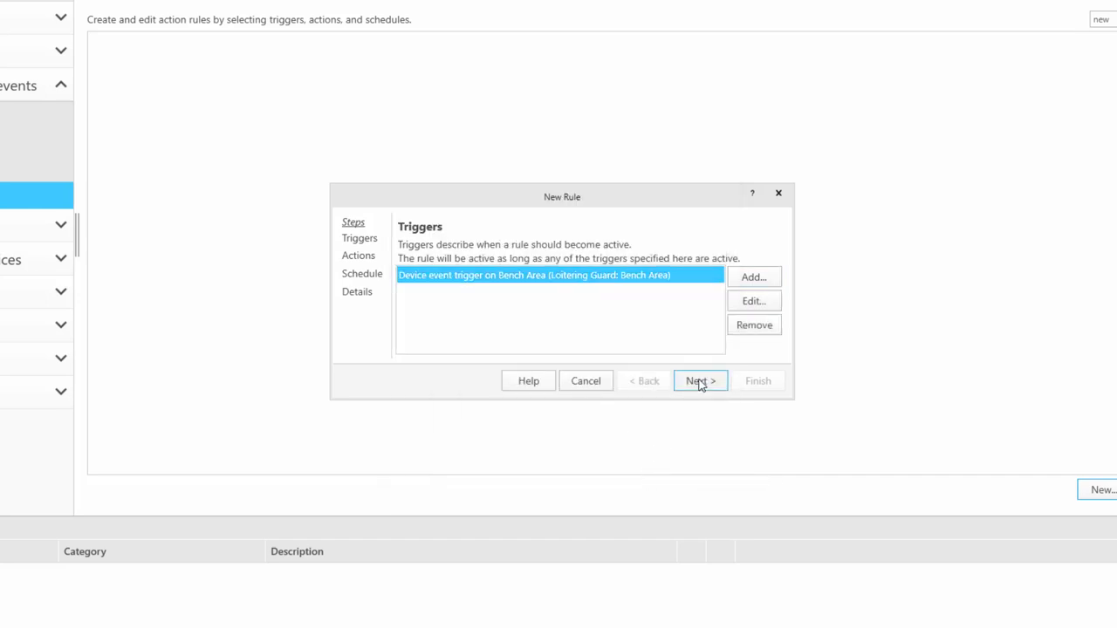
- Add a Record action on Bench Area: High profile, 14 s prebuffer, 30 s postbuffer
{"action": "left_click", "coordinate": [699, 380]}
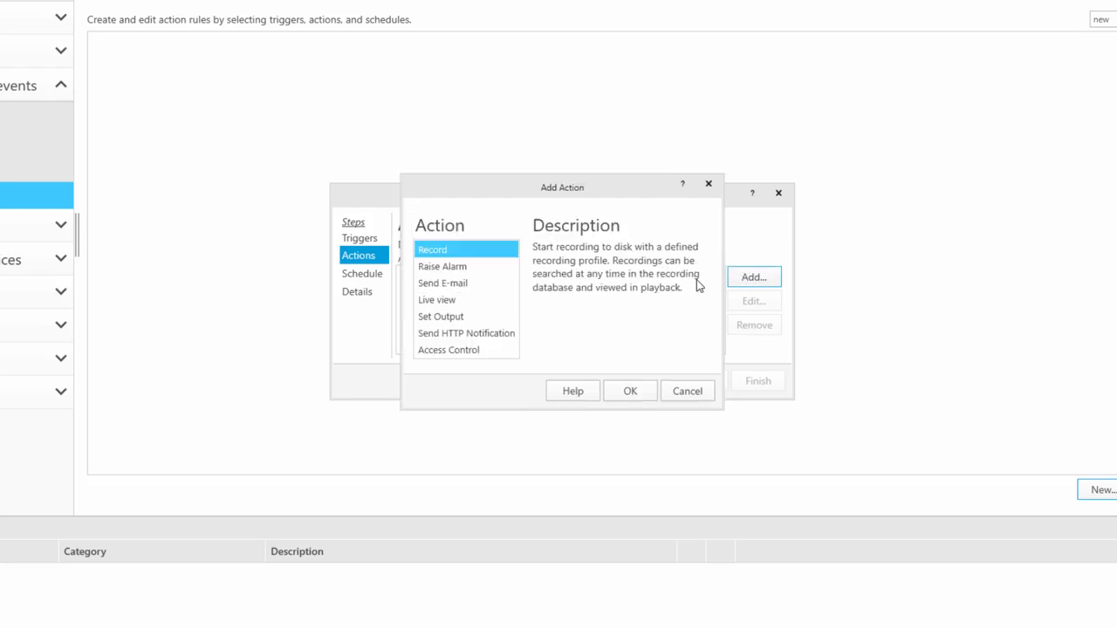
{"action": "left_click", "coordinate": [629, 390]}
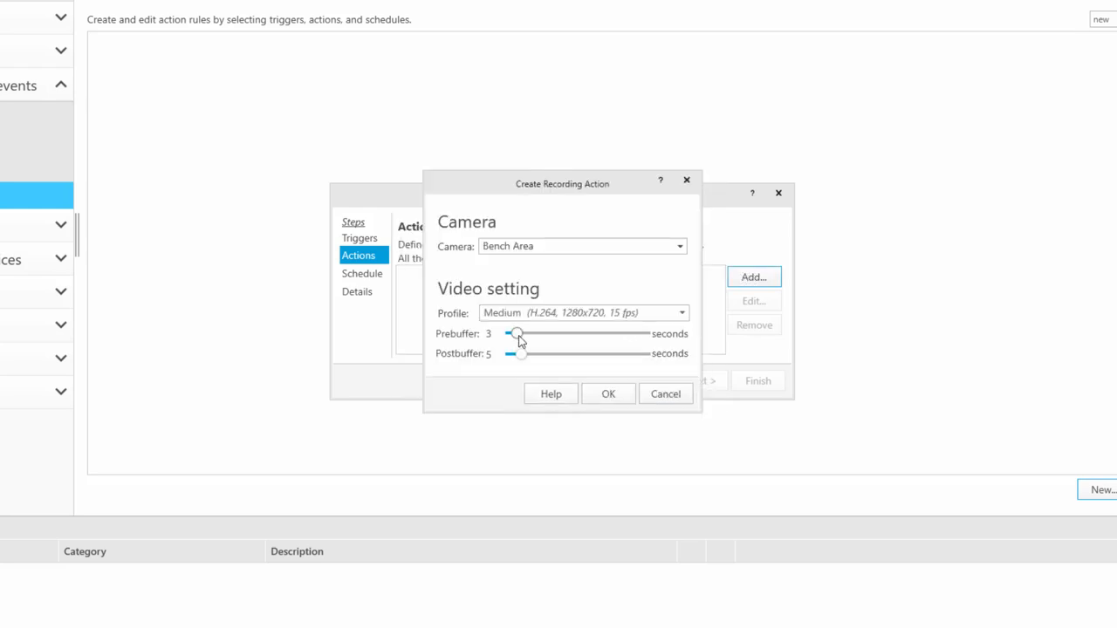
{"action": "left_click_drag", "start_coordinate": [517, 333], "coordinate": [540, 334]}
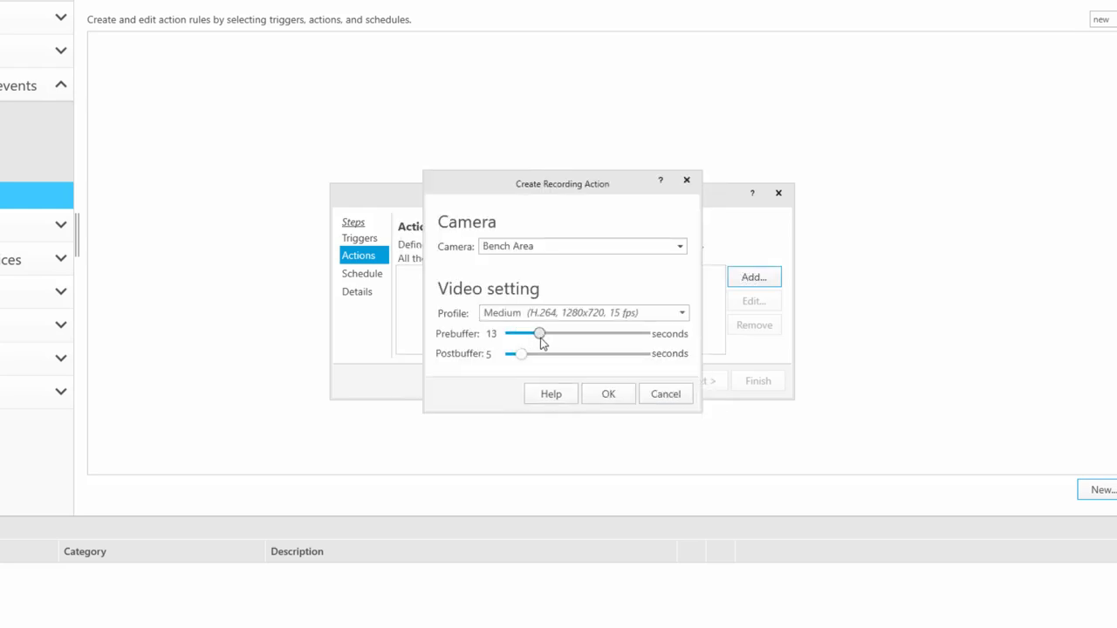
{"action": "left_click_drag", "start_coordinate": [540, 334], "coordinate": [541, 333]}
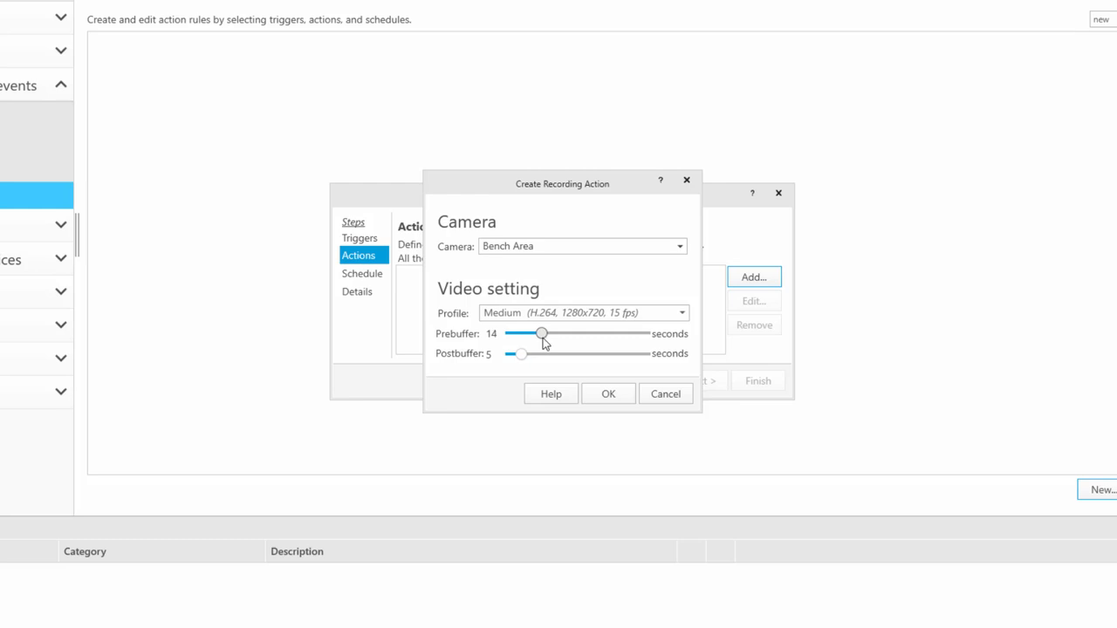
{"action": "left_click_drag", "start_coordinate": [521, 353], "coordinate": [586, 353]}
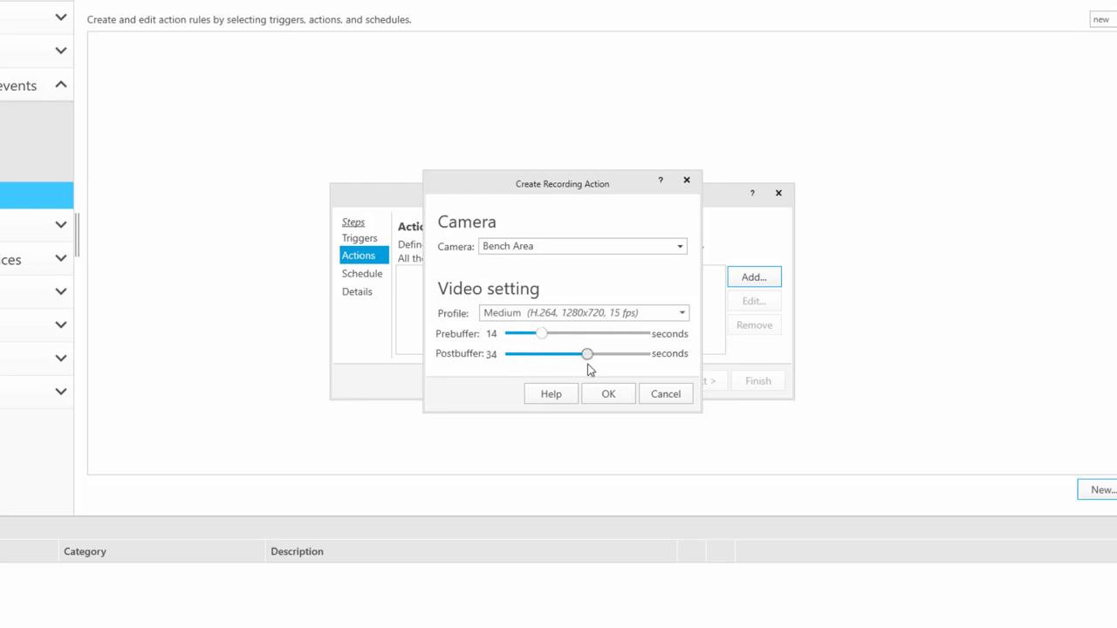
{"action": "left_click_drag", "start_coordinate": [586, 353], "coordinate": [578, 353]}
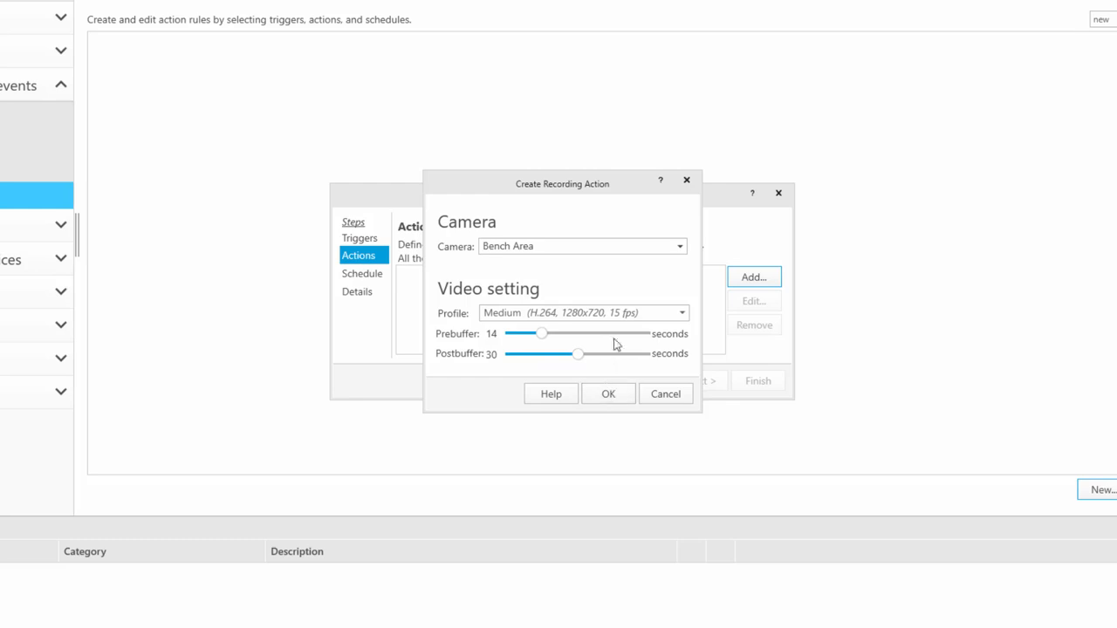
{"action": "left_click", "coordinate": [583, 313]}
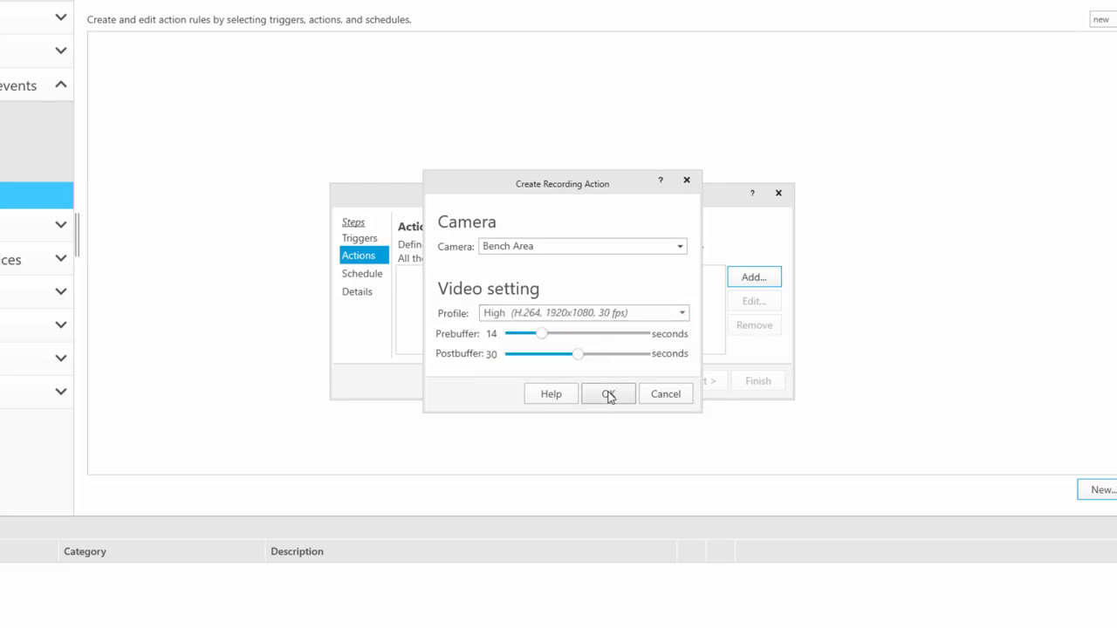
{"action": "left_click", "coordinate": [608, 393]}
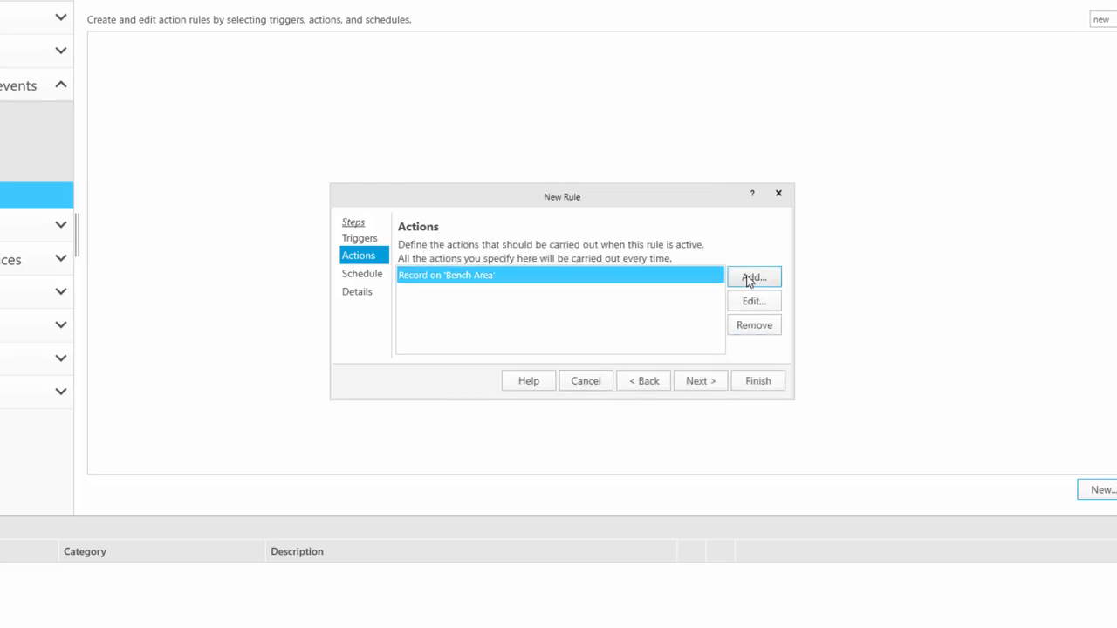
- Add a Raise alarm action titled 'Loitering Alarm' with a loitering description
{"action": "left_click", "coordinate": [753, 277]}
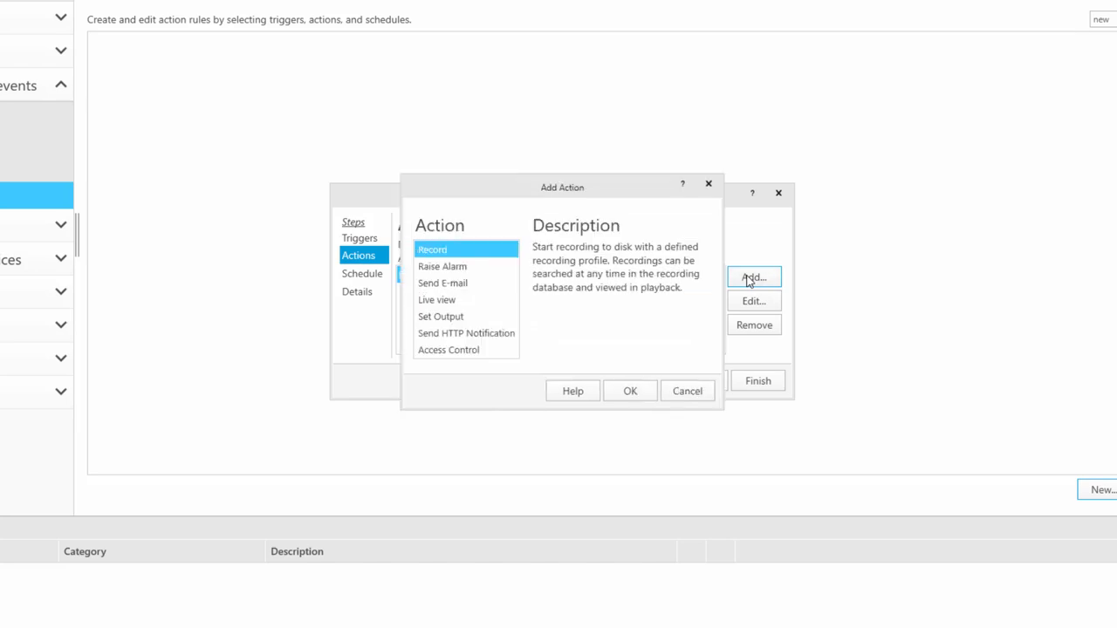
{"action": "left_click", "coordinate": [443, 266]}
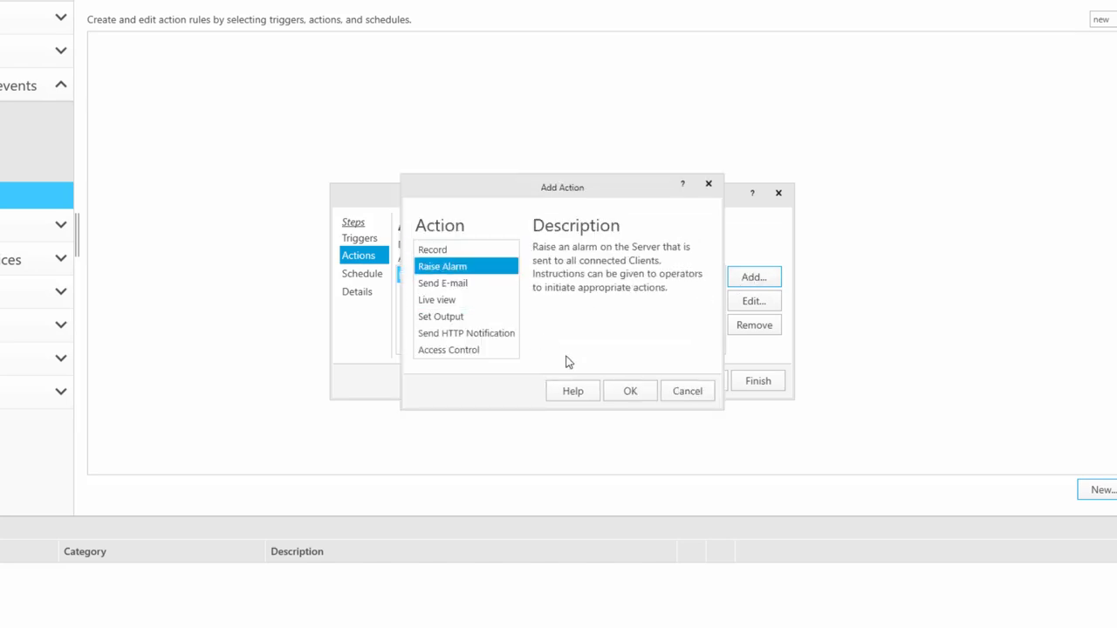
{"action": "left_click", "coordinate": [629, 390]}
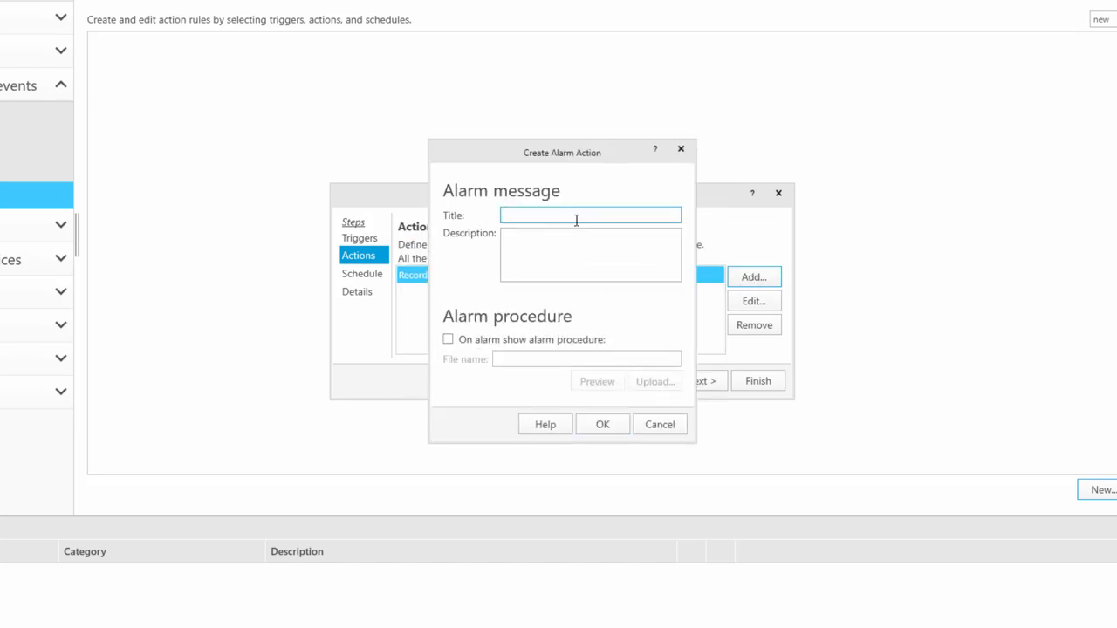
{"action": "type", "text": "Loitering"}
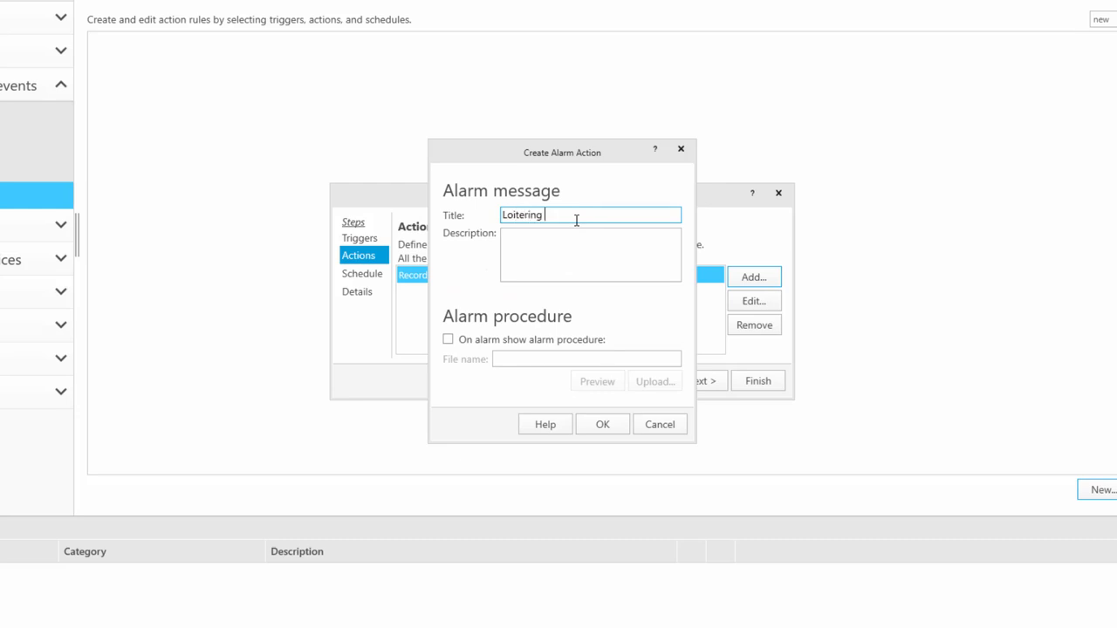
{"action": "type", "text": "Someone is loitering in the Be"}
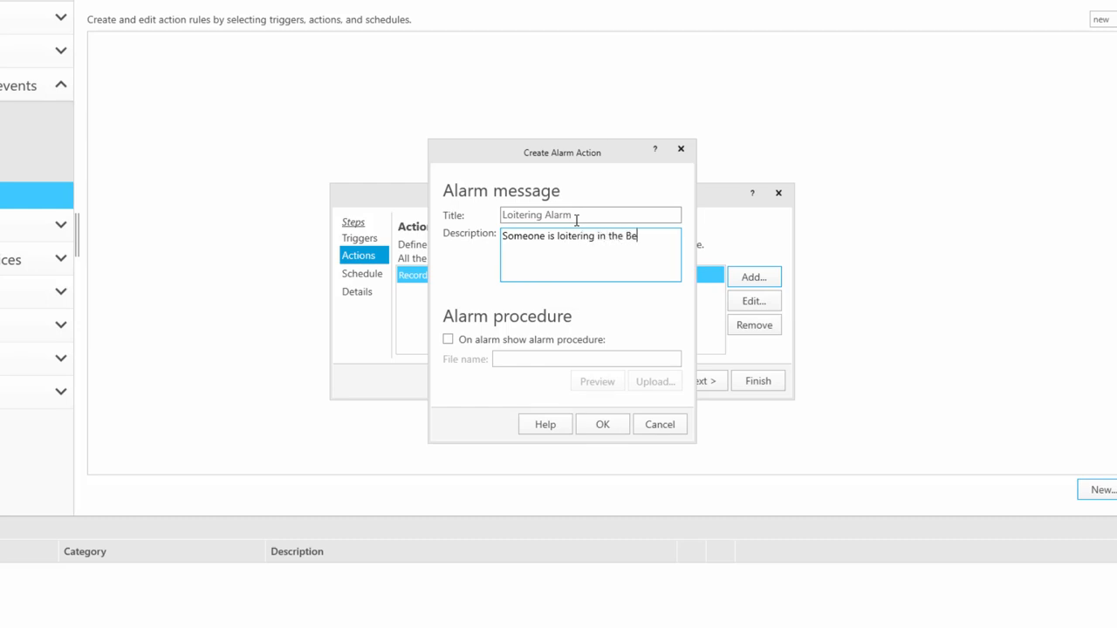
{"action": "left_click", "coordinate": [602, 424]}
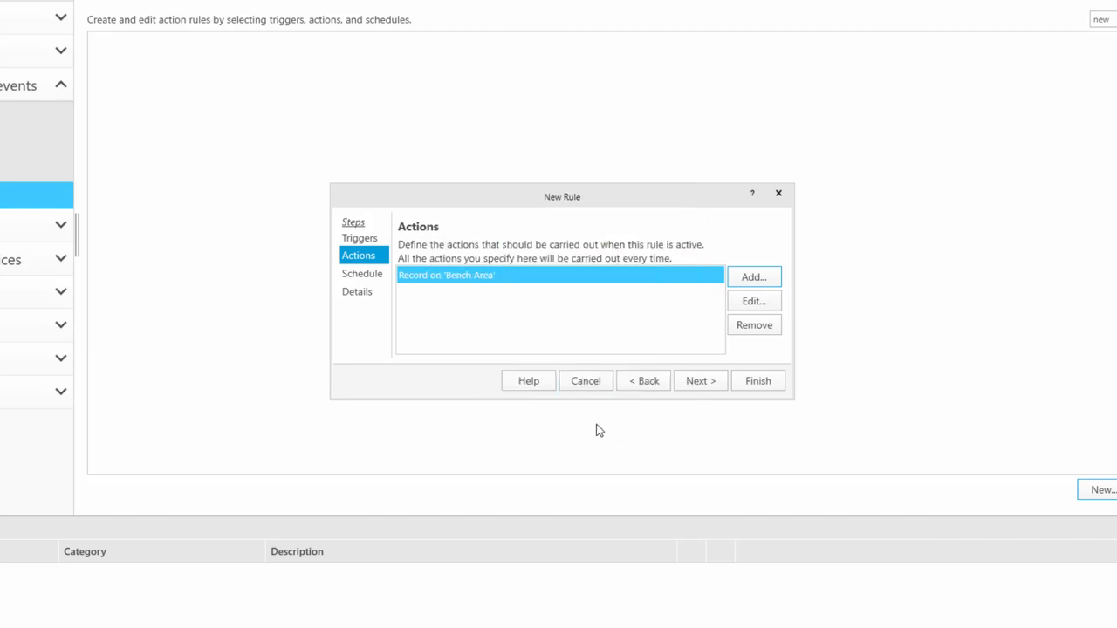
{"action": "left_click", "coordinate": [753, 277]}
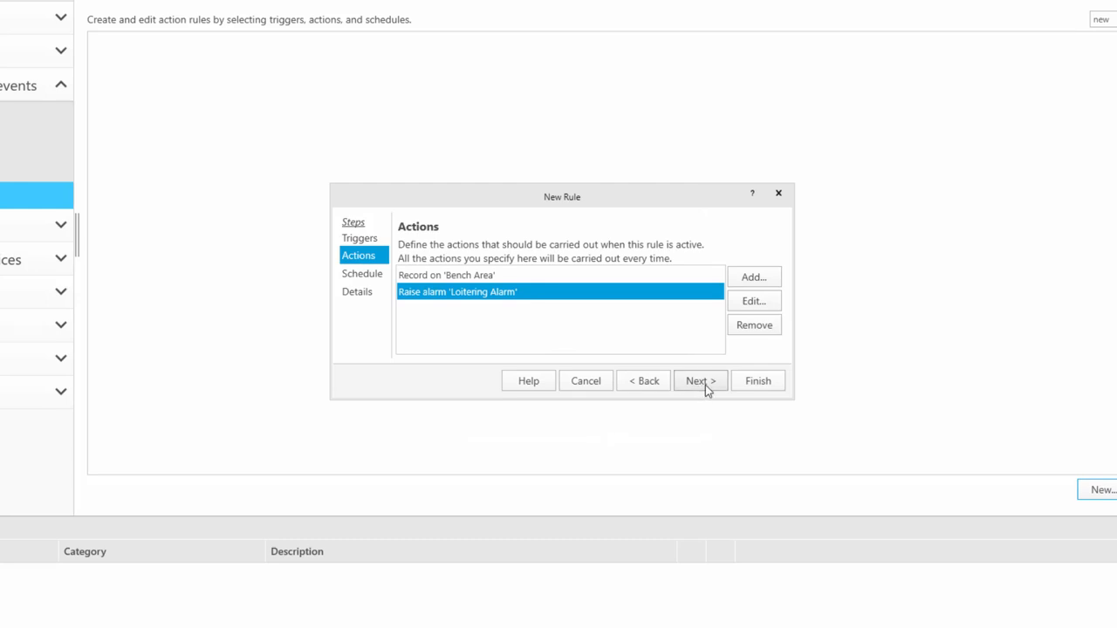
- Keep the schedule set to Always, name the rule 'Loitering', and finish it
{"action": "left_click", "coordinate": [699, 381]}
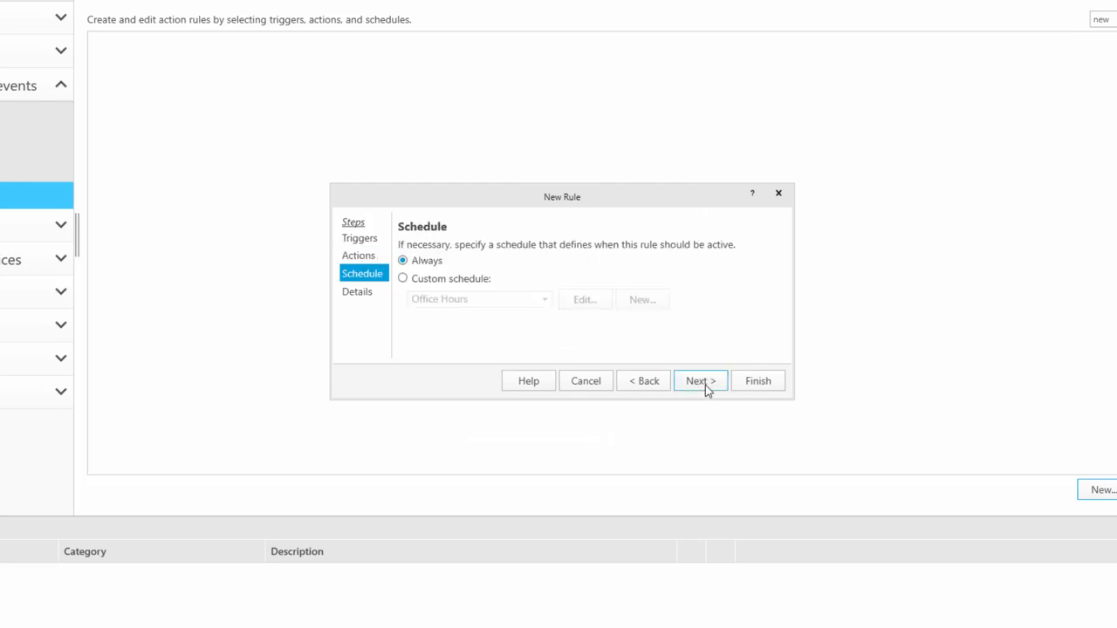
{"action": "left_click", "coordinate": [699, 380]}
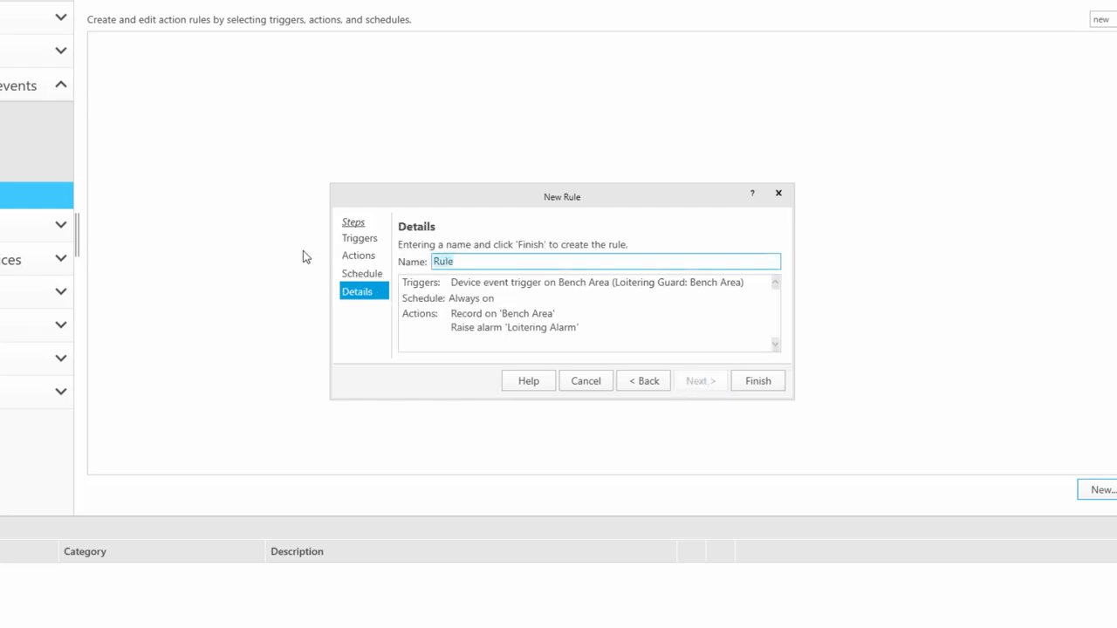
{"action": "type", "text": "Loitering"}
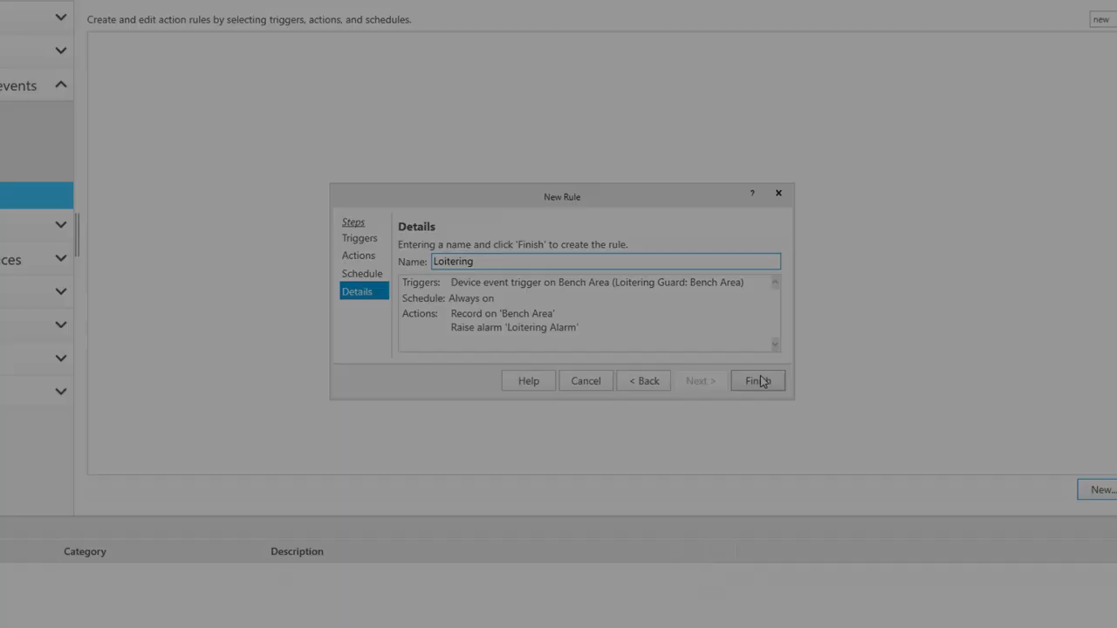
{"action": "left_click", "coordinate": [756, 380]}
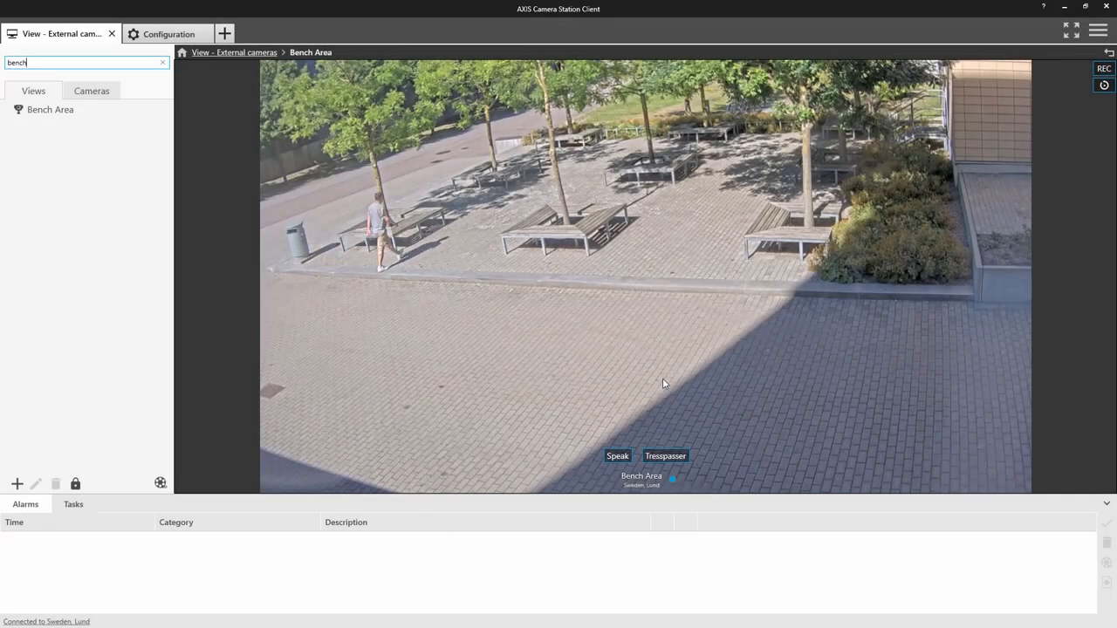